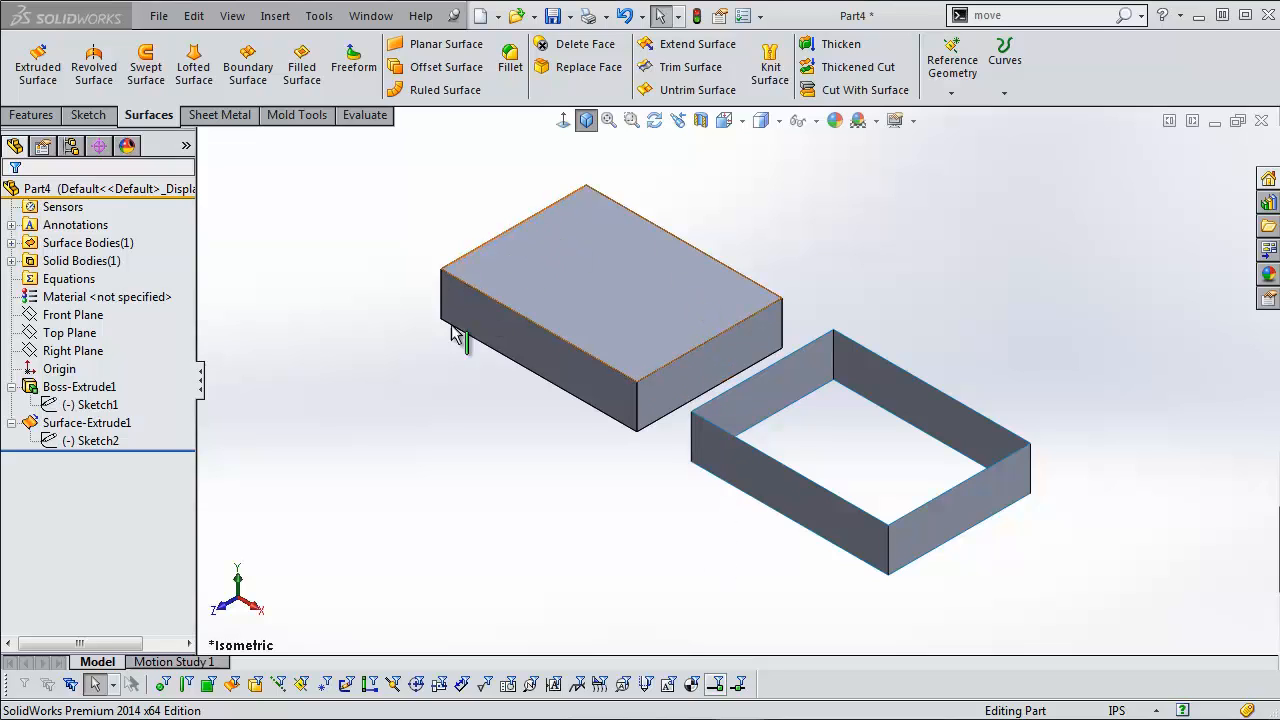
# Step: Highlight the box's solid and surface extrusions, then edit and exit its profile sketch
pyautogui.click(79, 387)
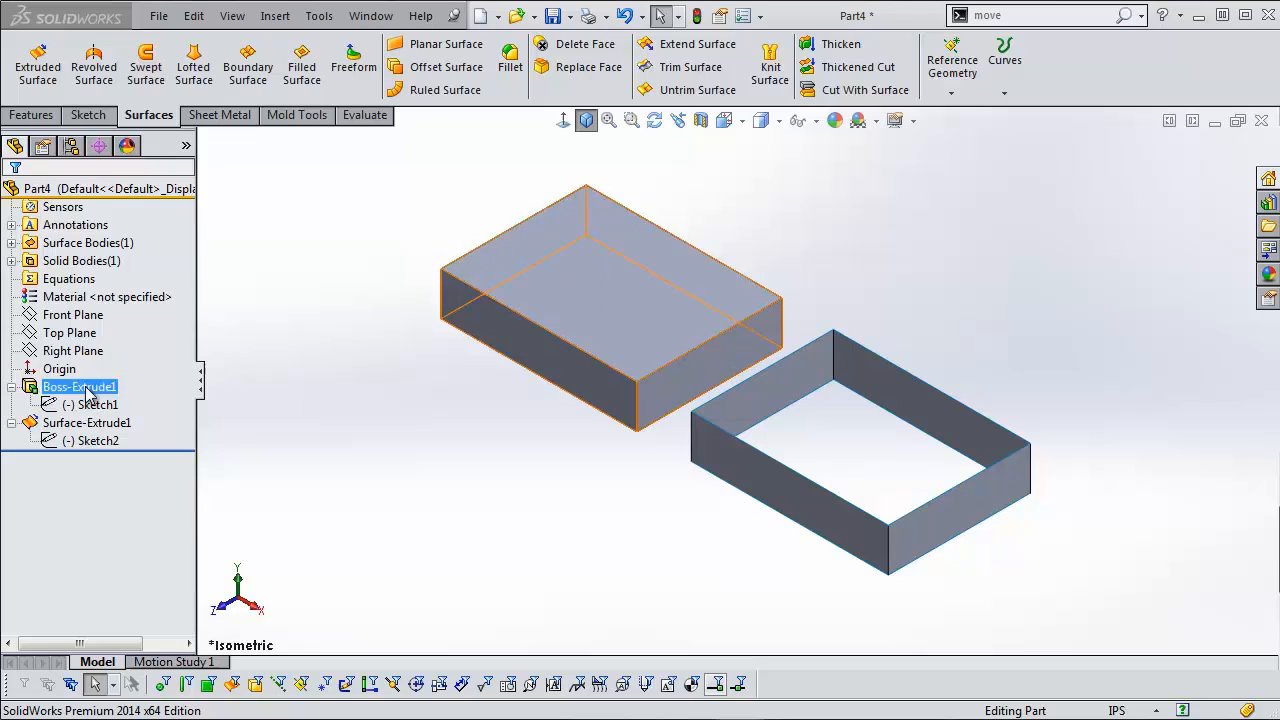
pyautogui.click(86, 422)
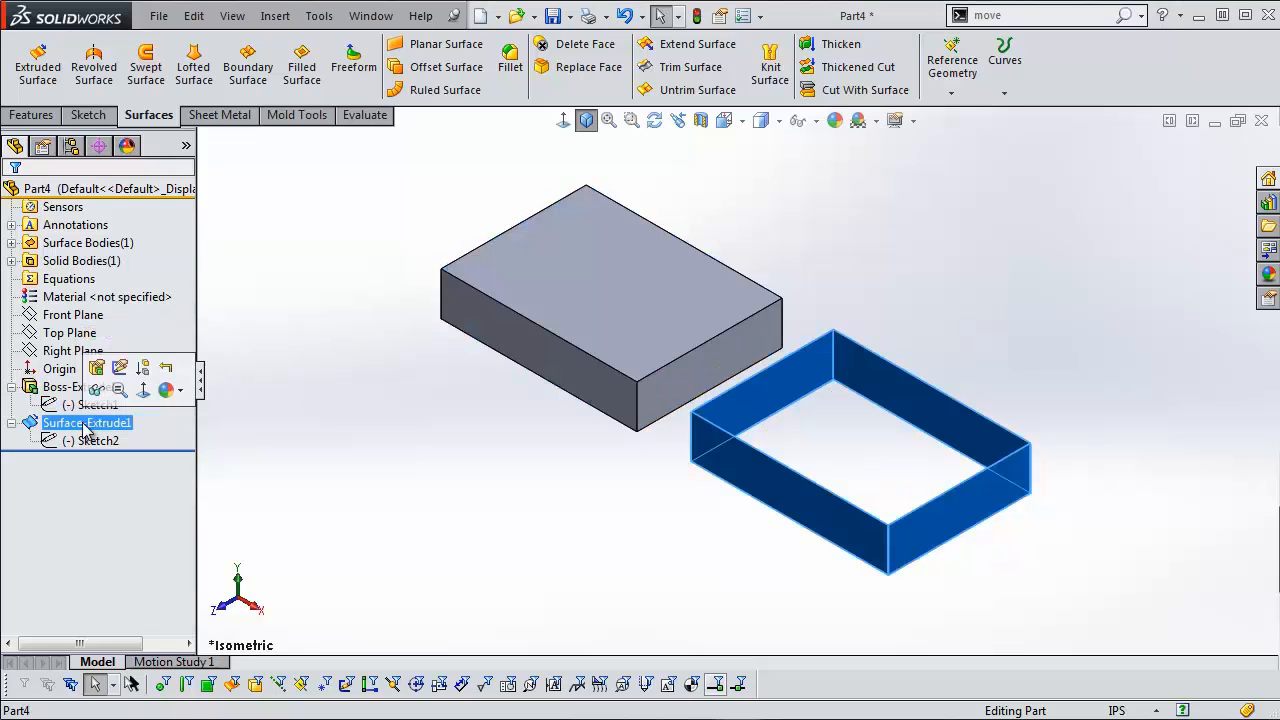
pyautogui.click(98, 404)
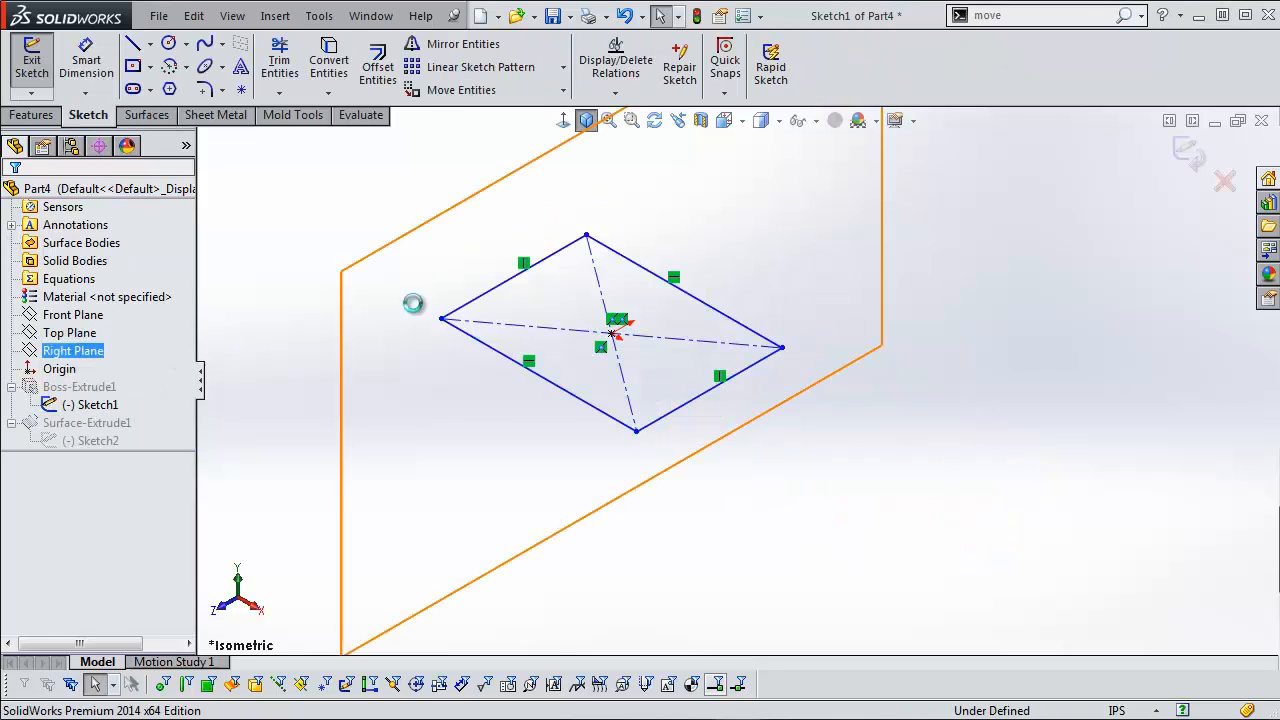
pyautogui.click(597, 425)
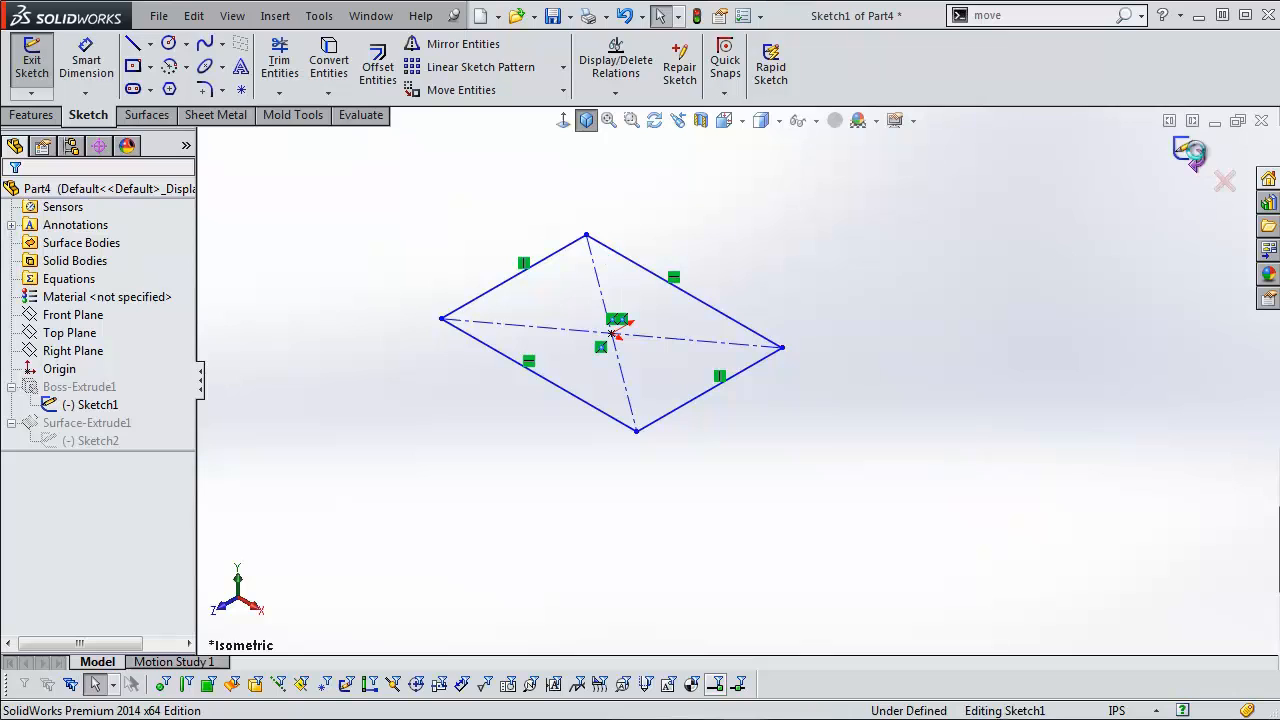
pyautogui.click(31, 60)
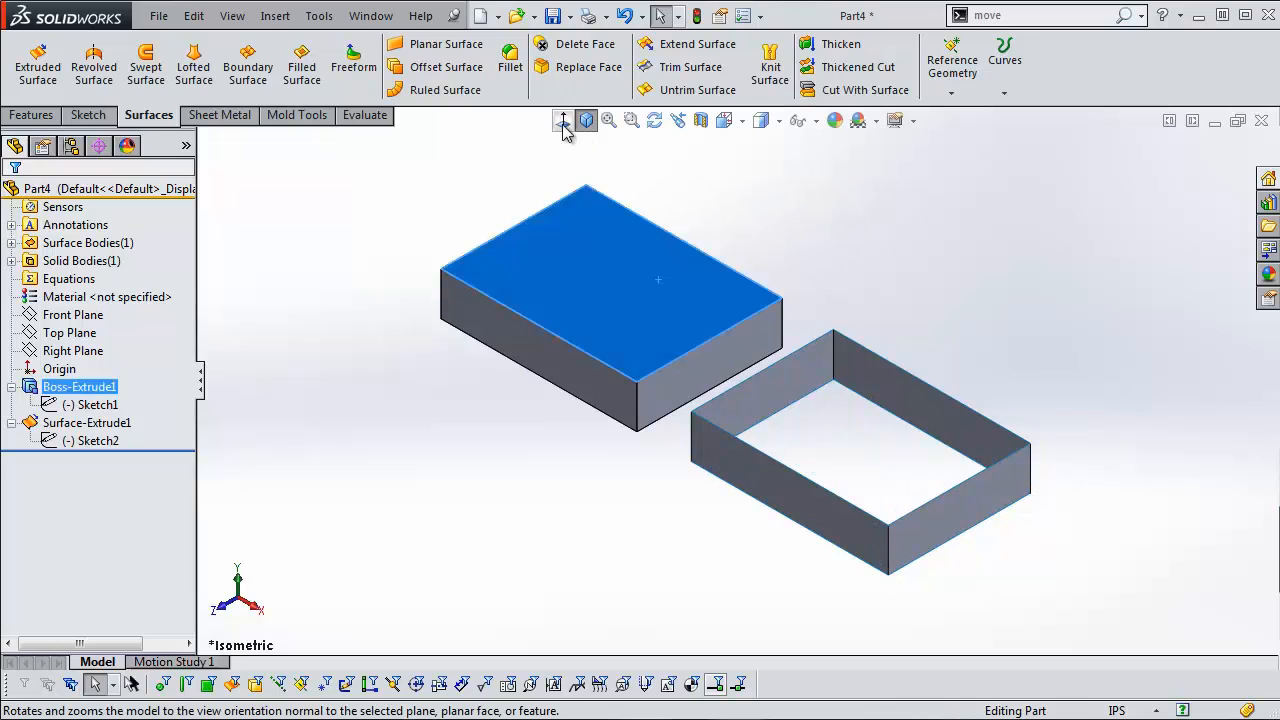
# Step: View the box from the top, orbit both bodies, then switch to Part2.SLDPRT
pyautogui.click(562, 120)
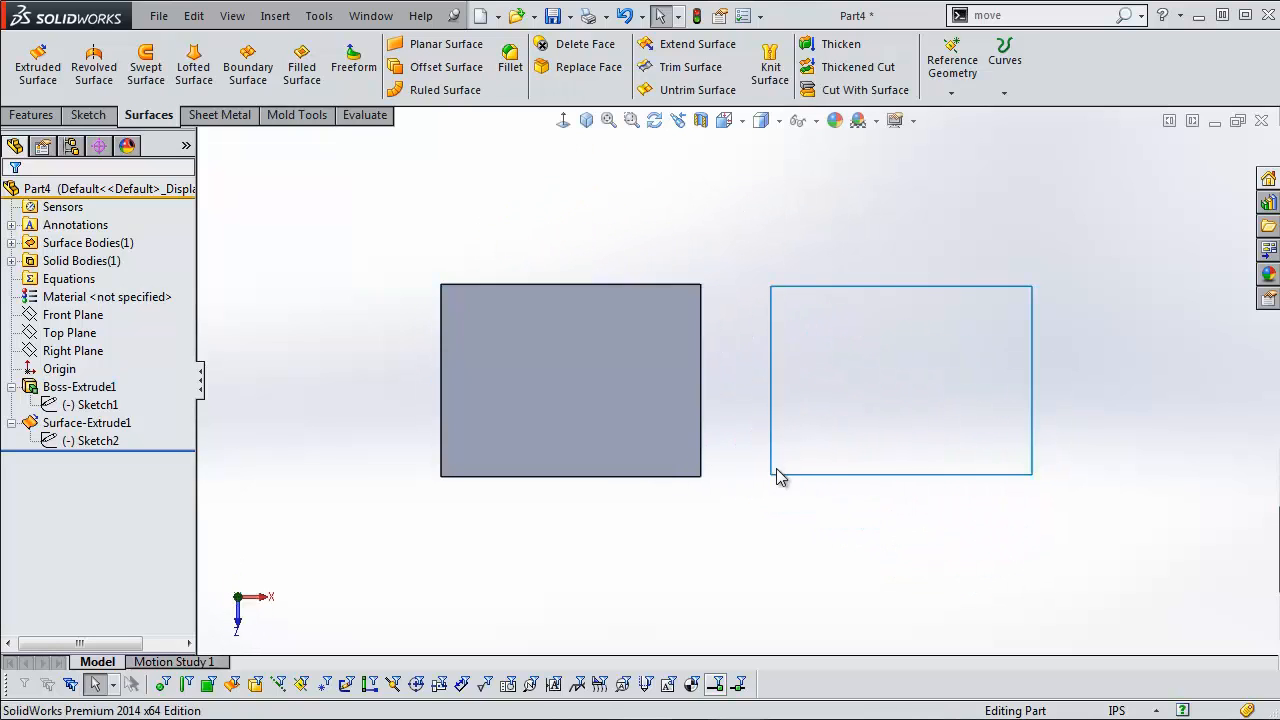
pyautogui.moveTo(752, 452)
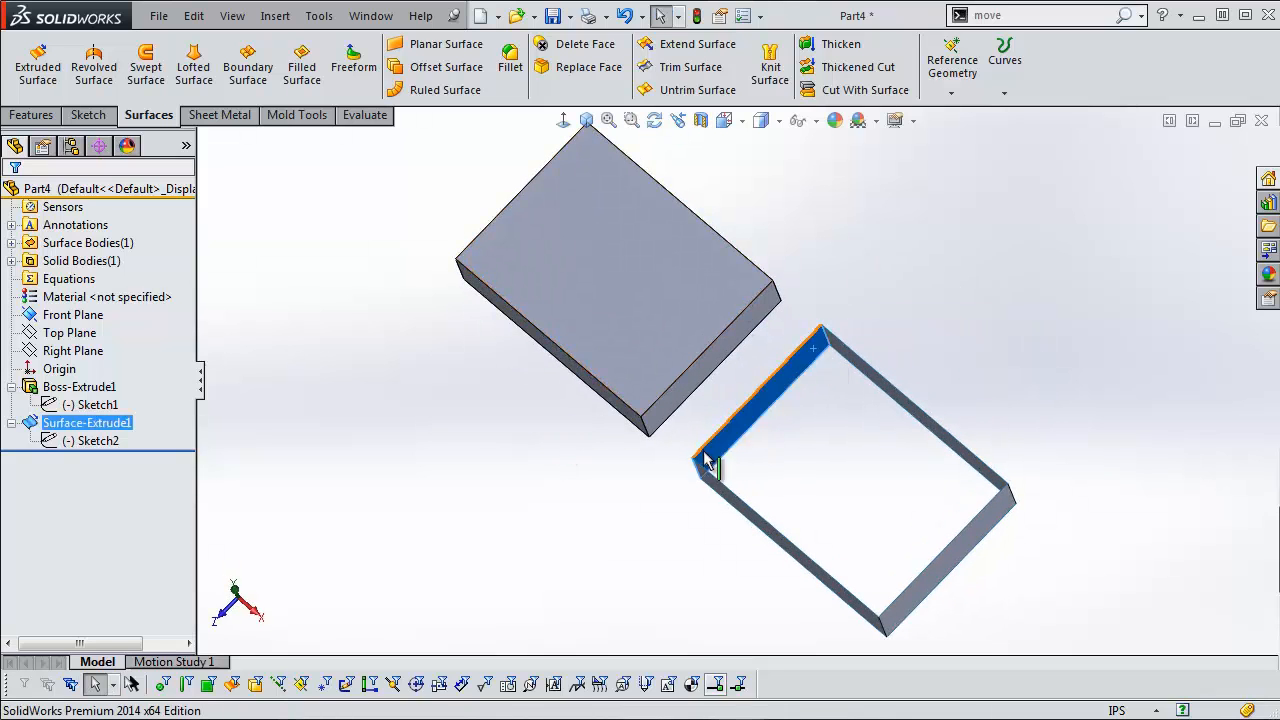
pyautogui.moveTo(710, 460); pyautogui.dragTo(735, 310)
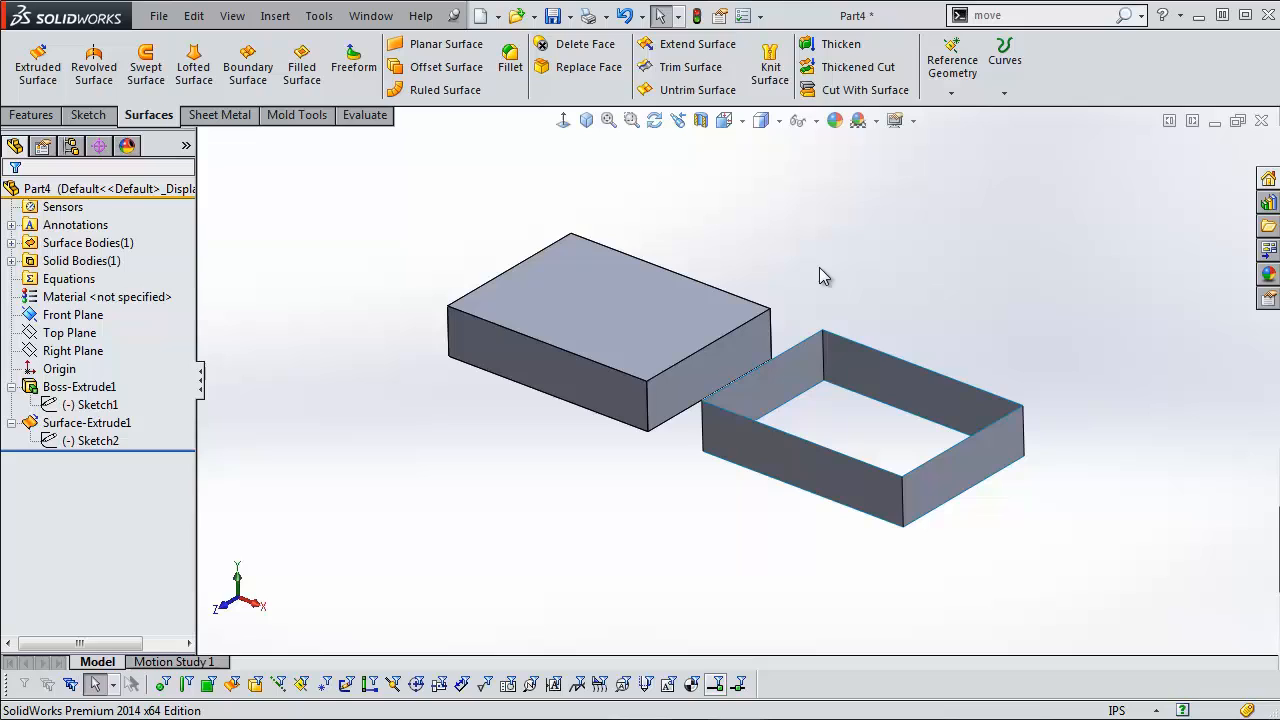
pyautogui.moveTo(597, 219)
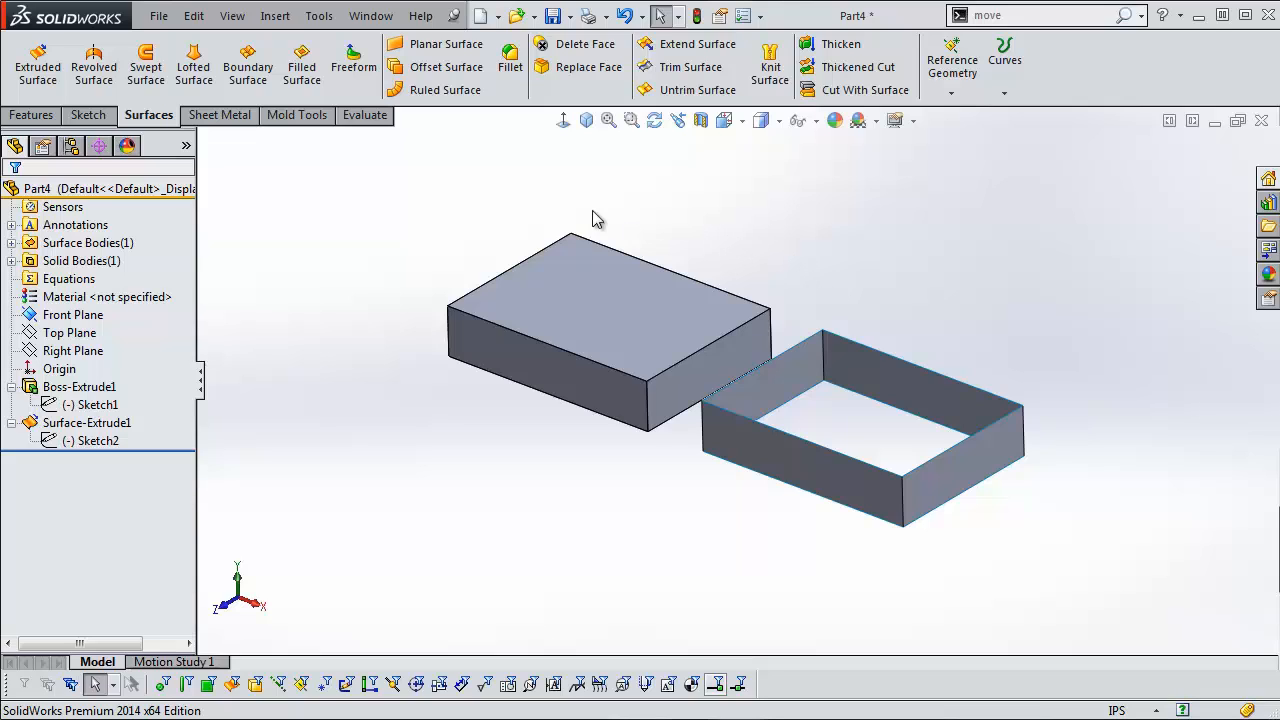
pyautogui.click(370, 15)
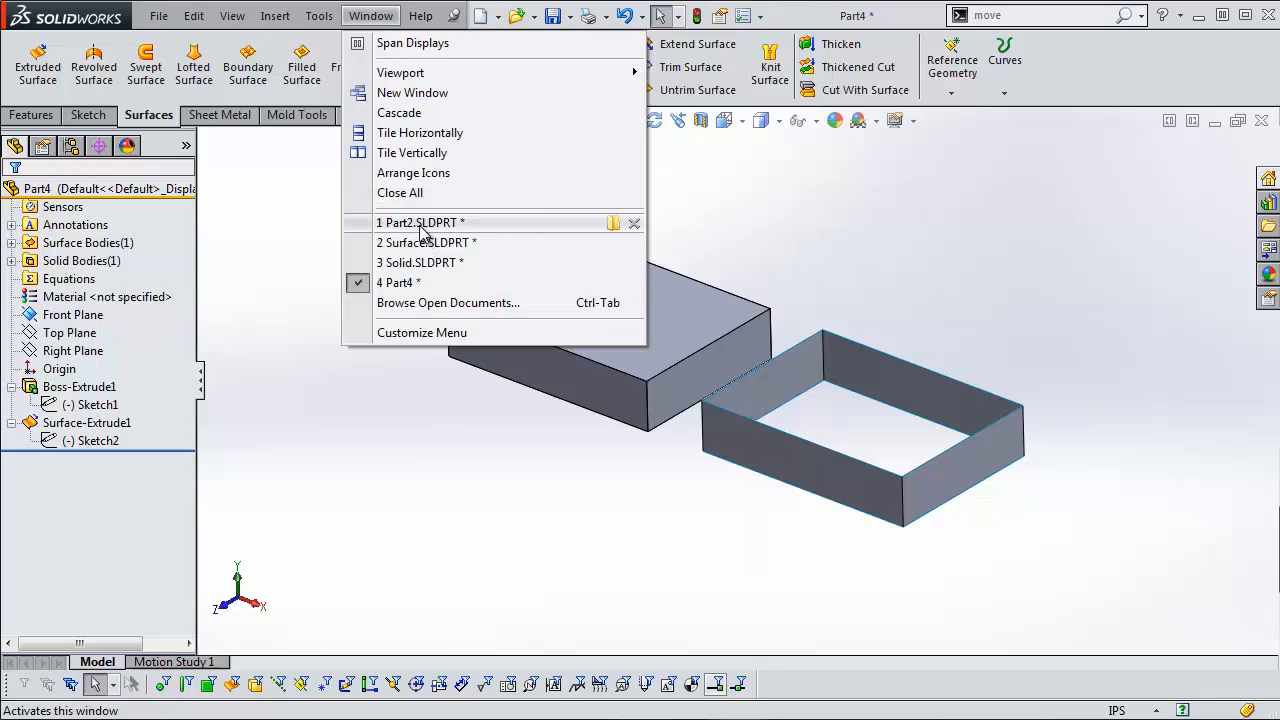
pyautogui.moveTo(418, 222)
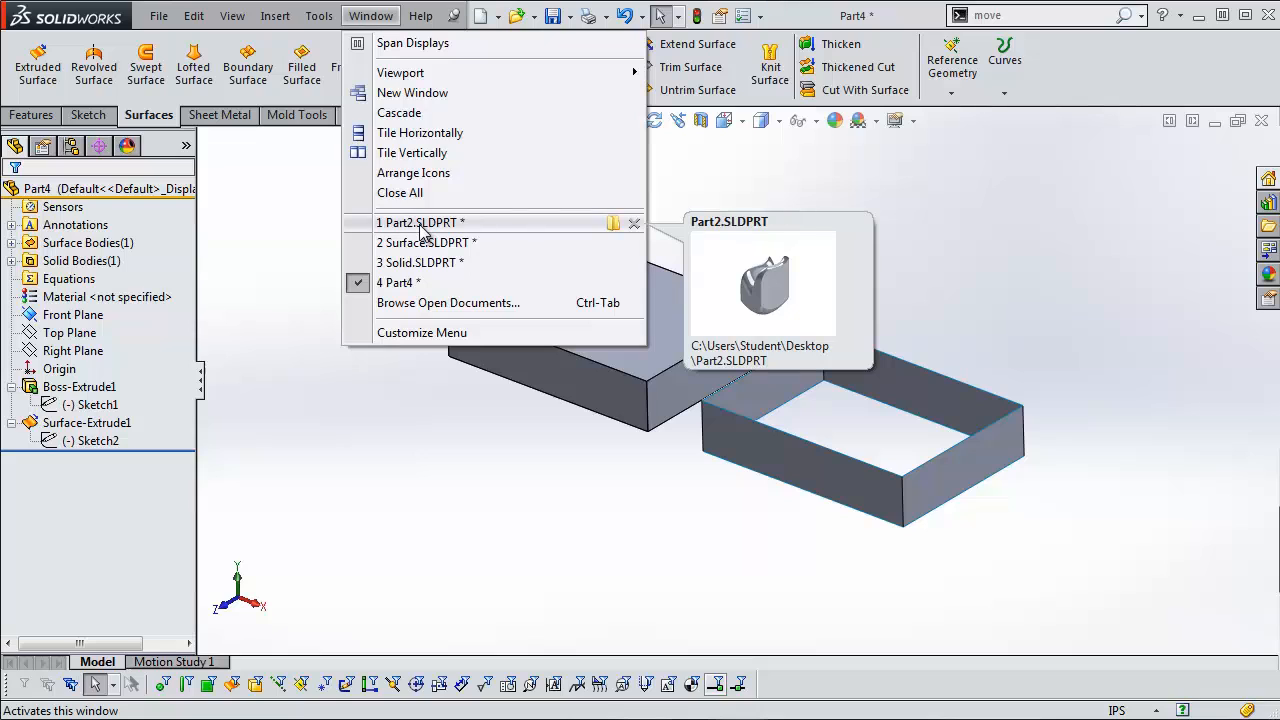
pyautogui.click(418, 222)
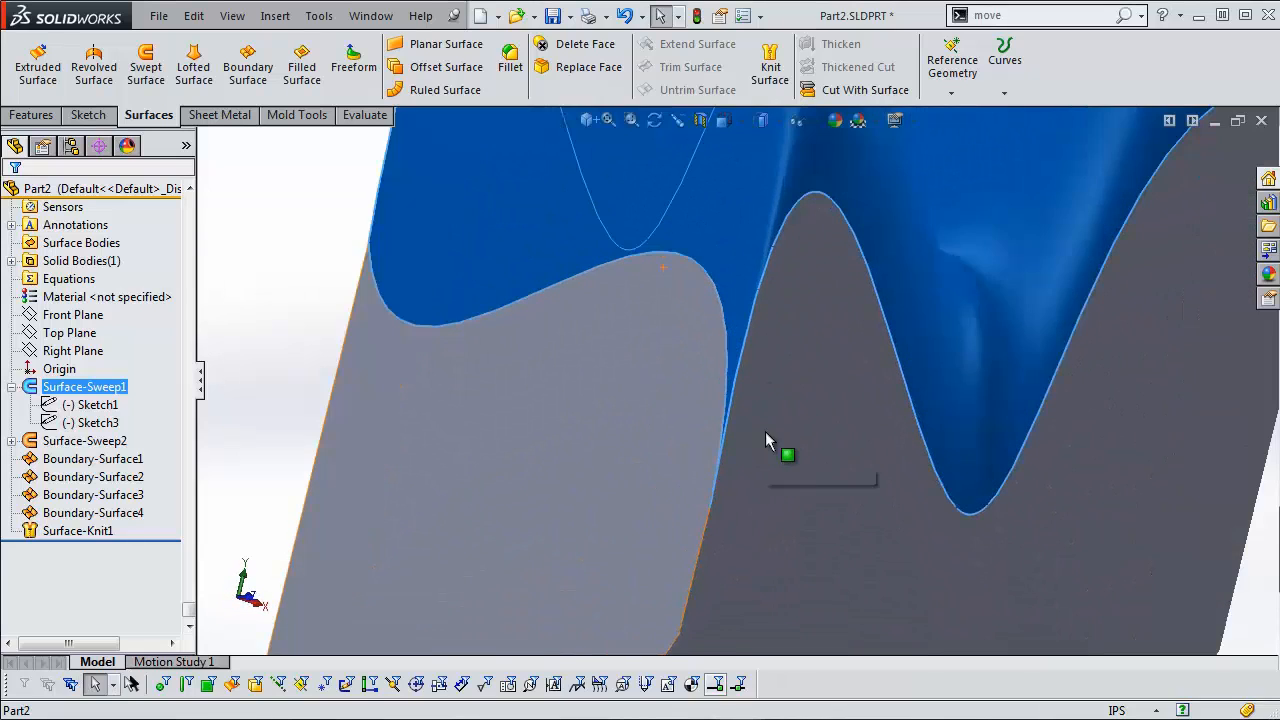
pyautogui.moveTo(788, 455); pyautogui.dragTo(798, 295)
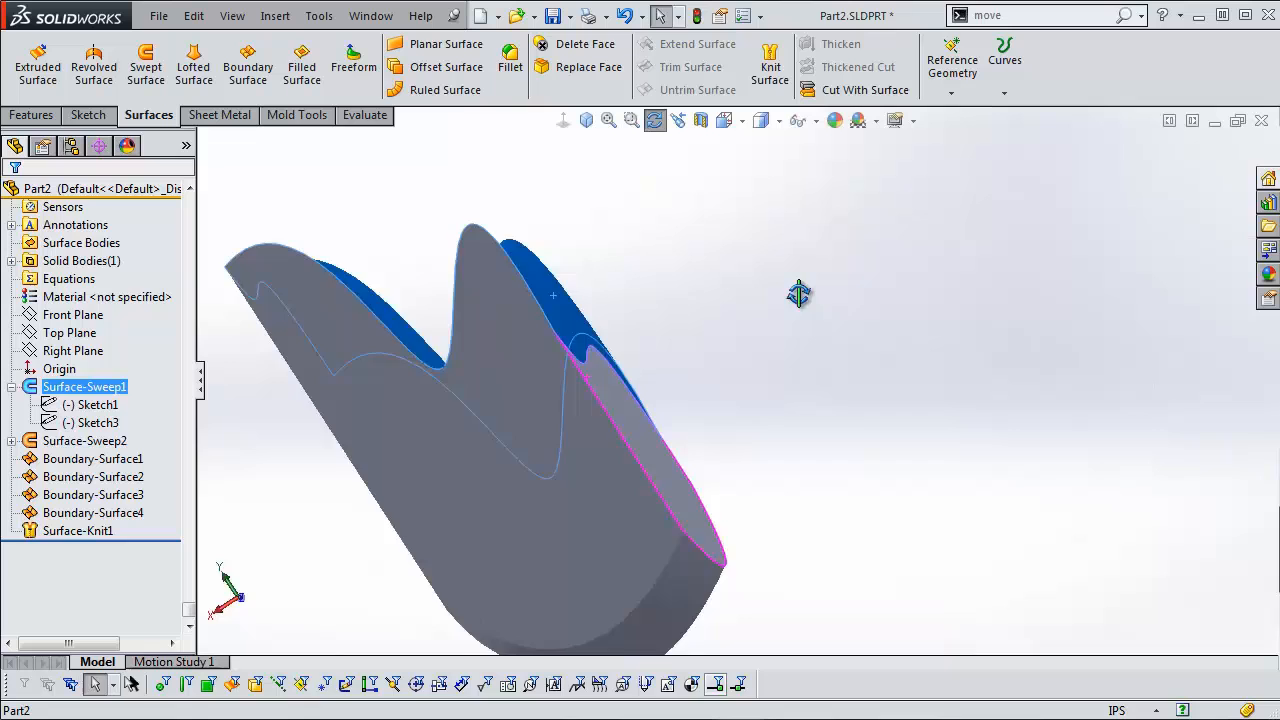
pyautogui.moveTo(800, 295); pyautogui.dragTo(548, 427)
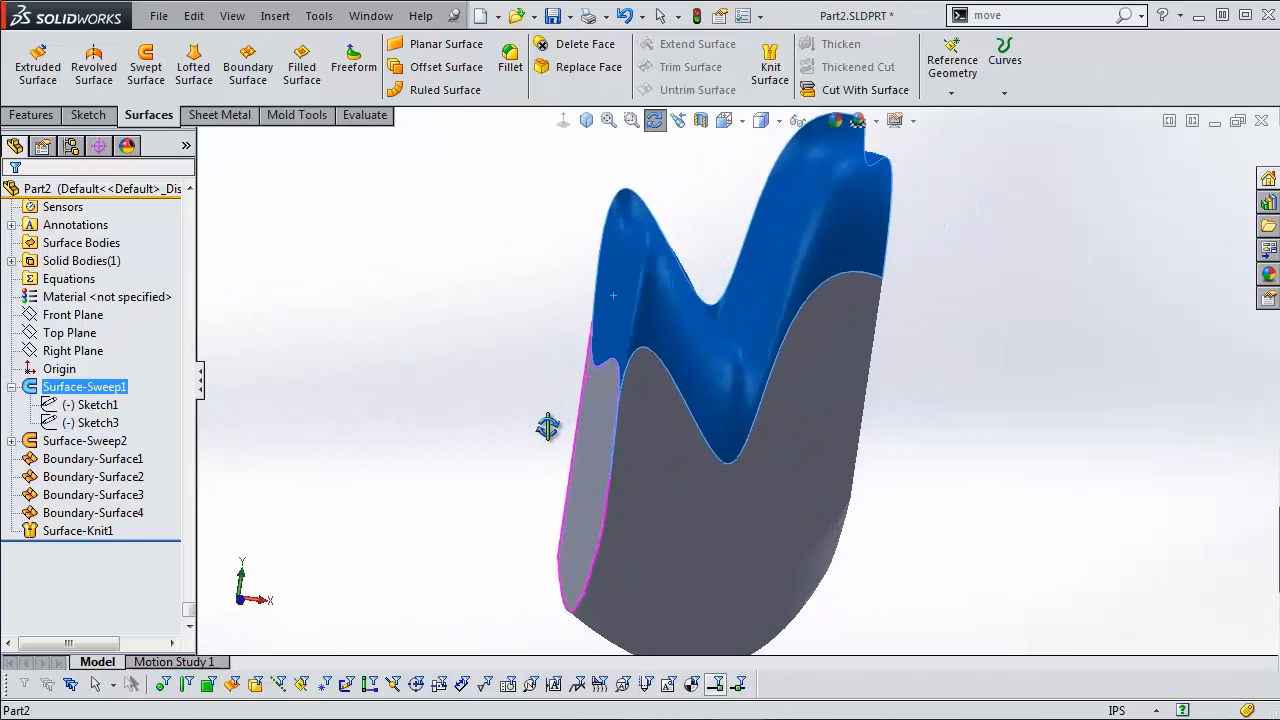
pyautogui.click(535, 390)
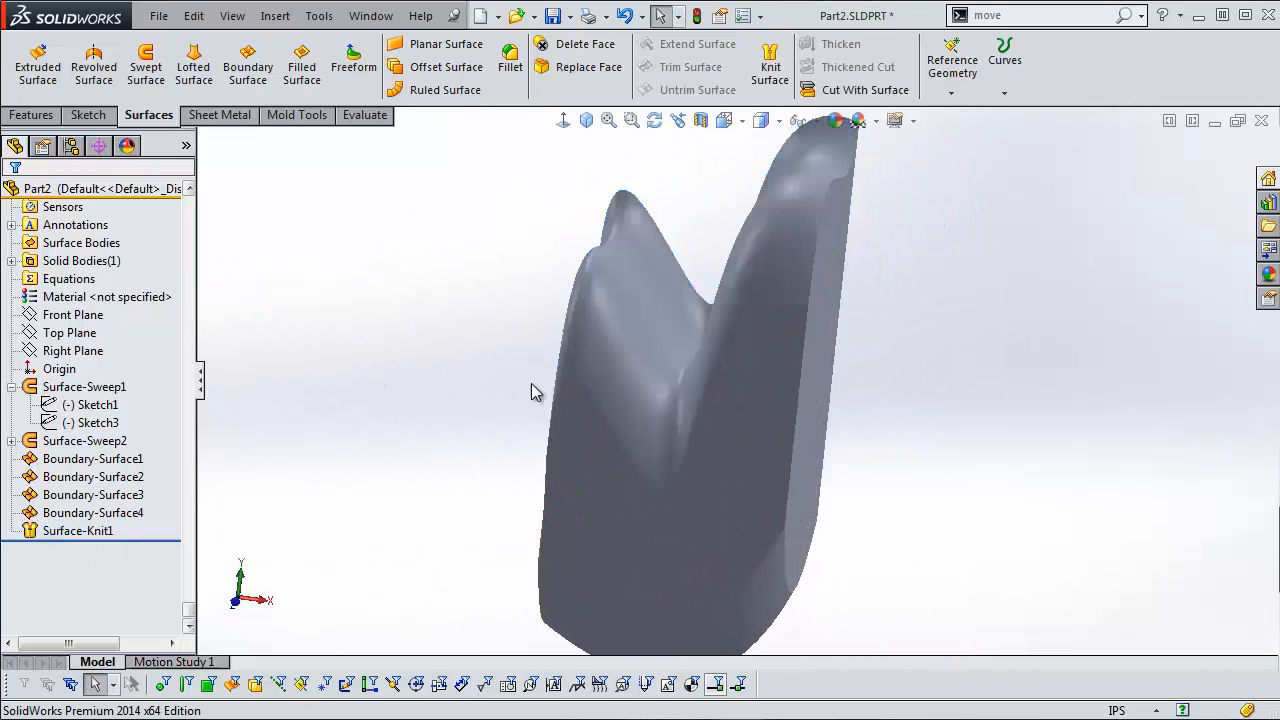
pyautogui.click(585, 120)
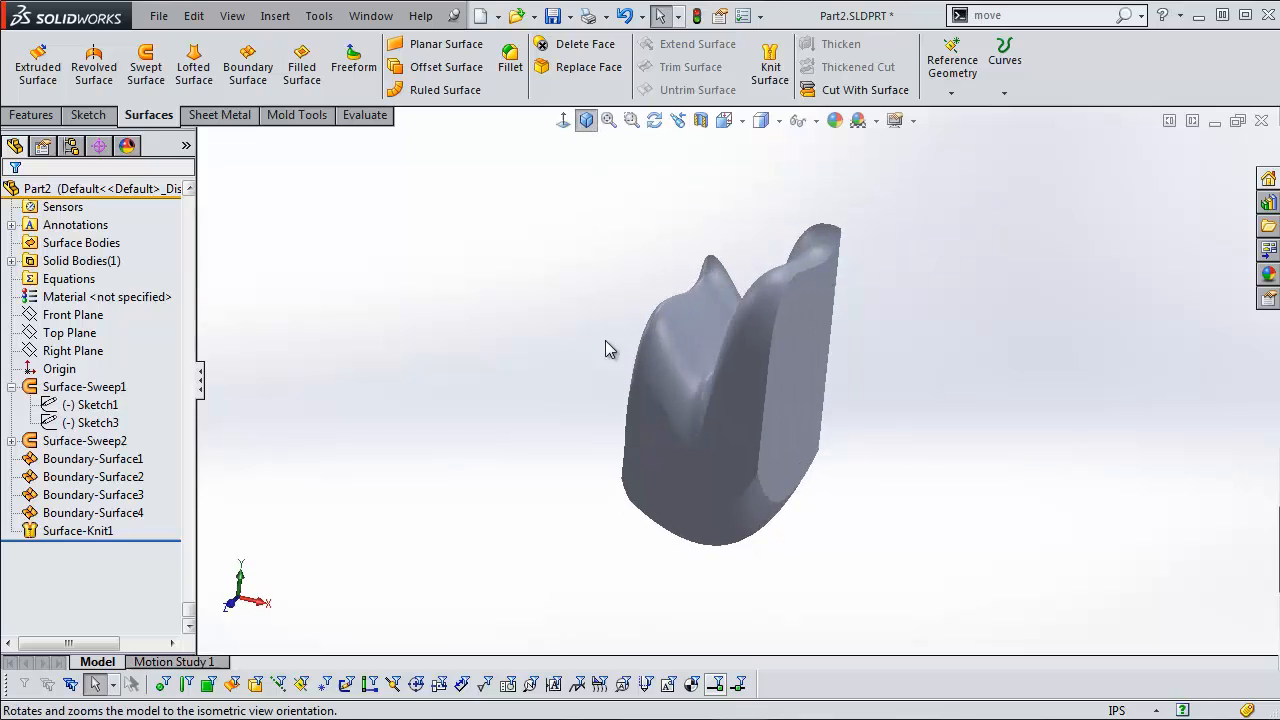
pyautogui.click(92, 404)
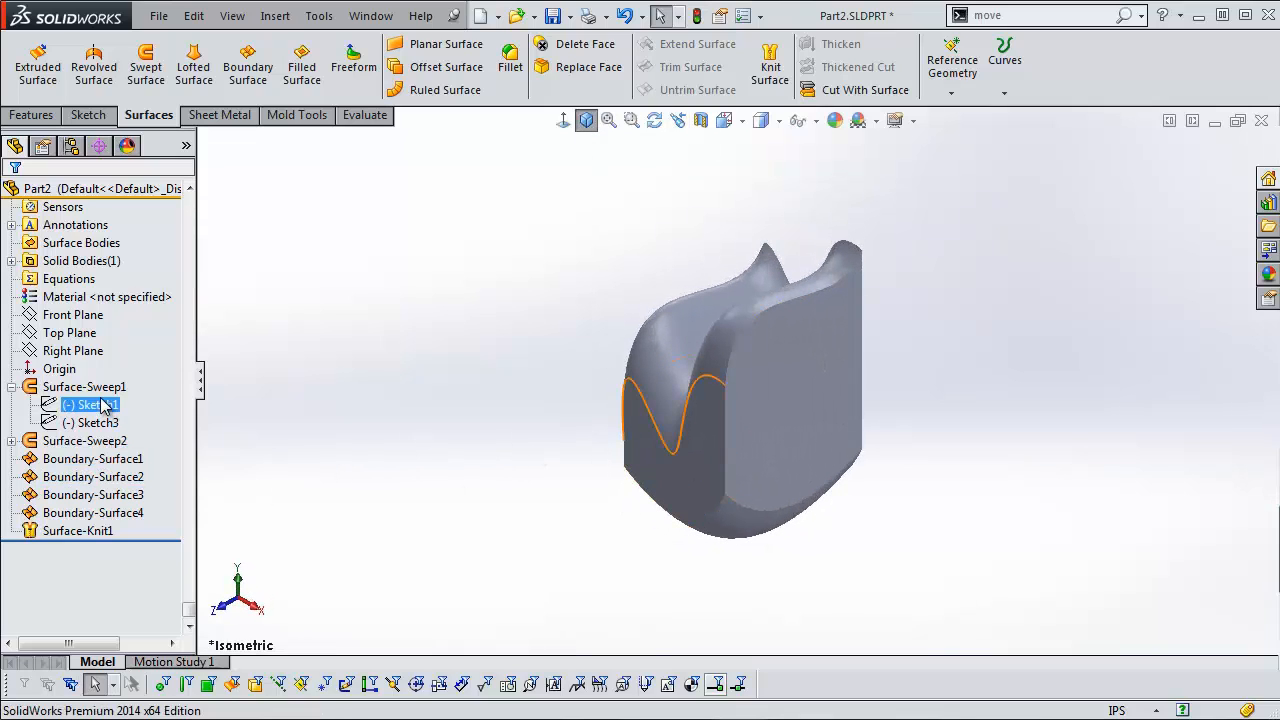
pyautogui.click(84, 386)
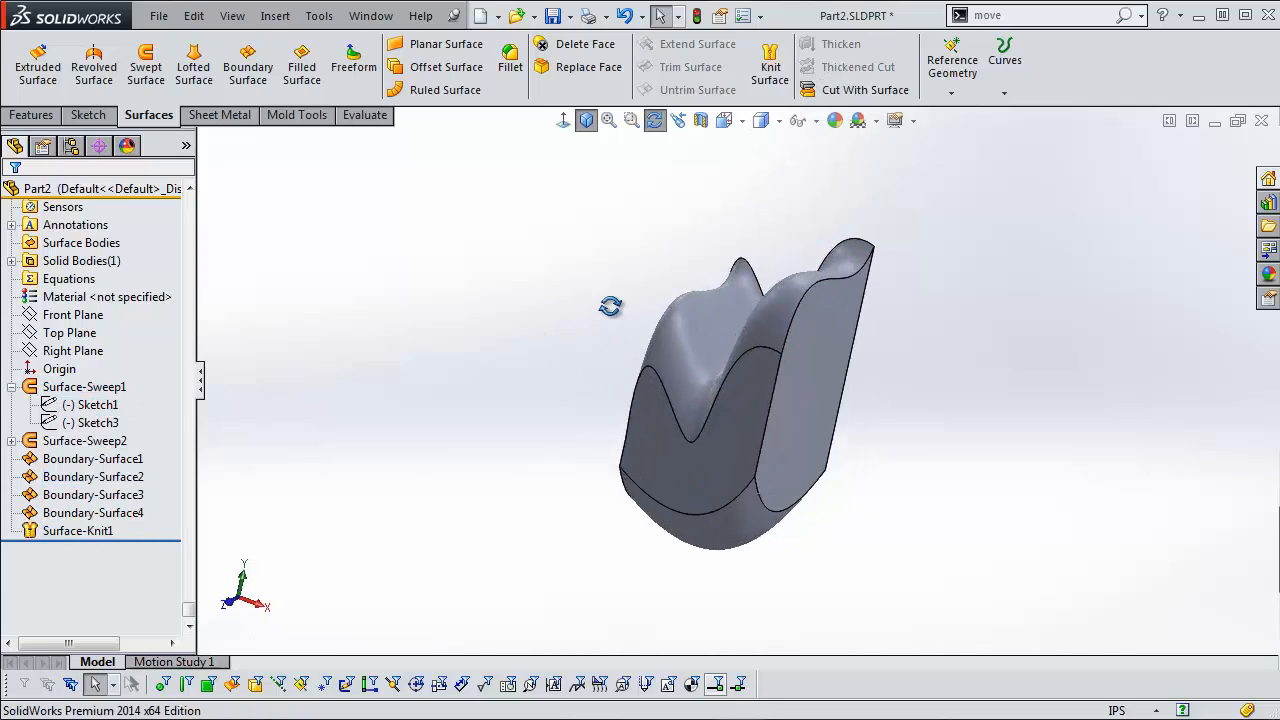
pyautogui.click(77, 531)
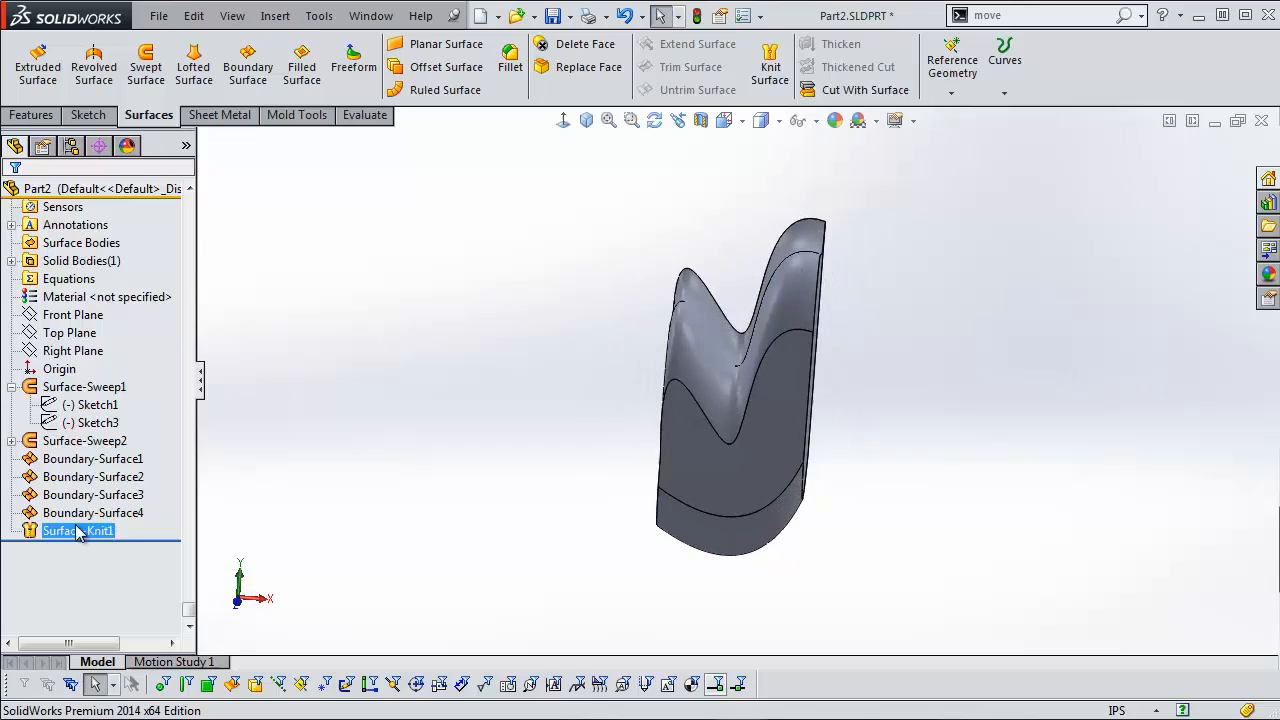
pyautogui.click(145, 553)
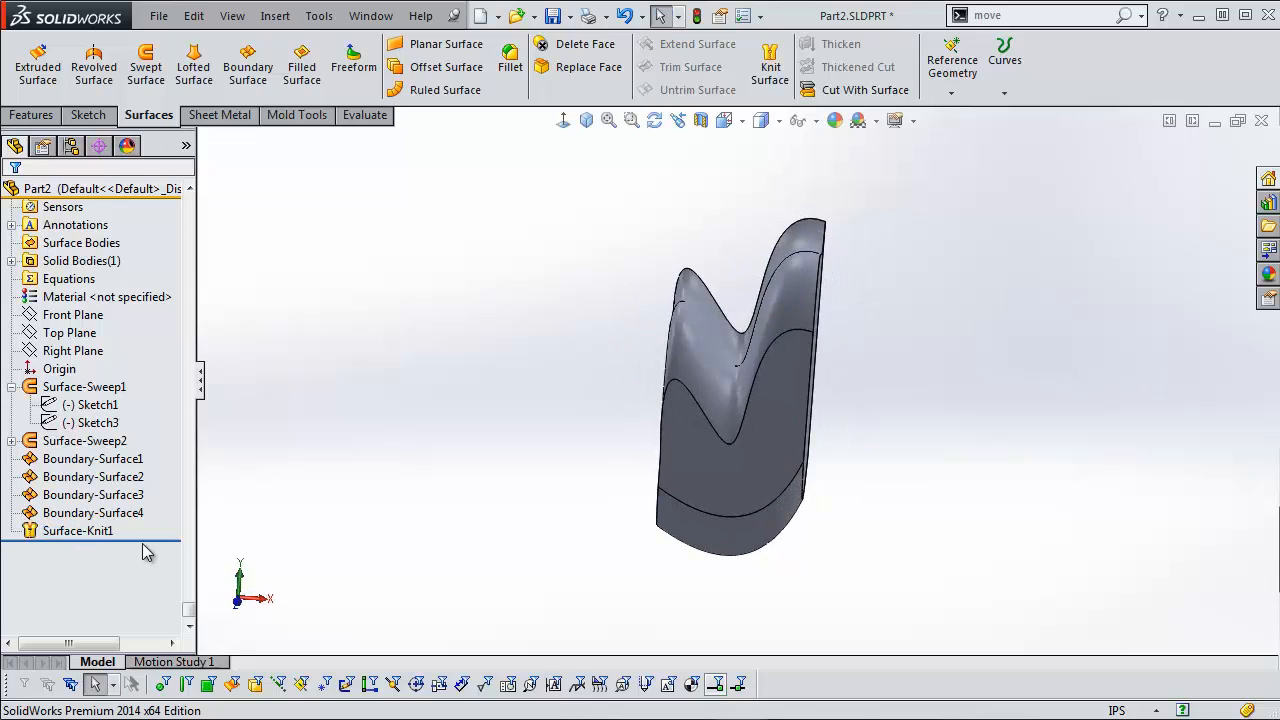
pyautogui.click(84, 387)
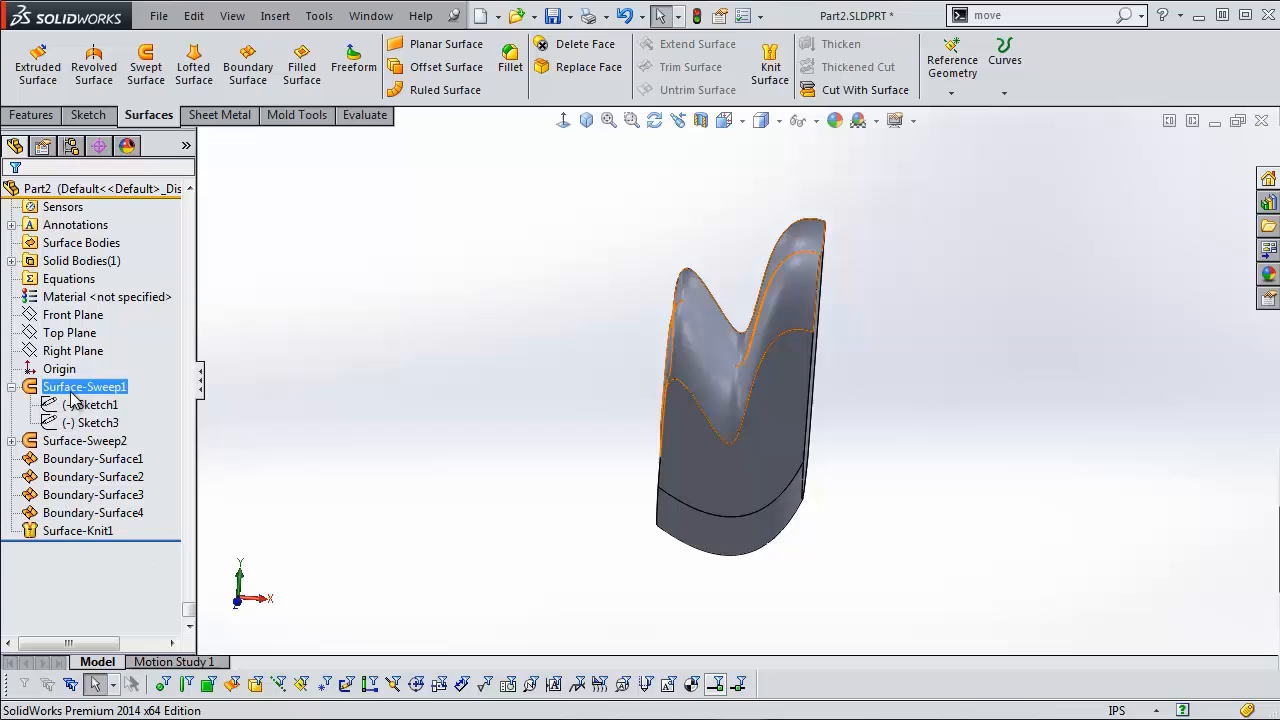
pyautogui.click(95, 189)
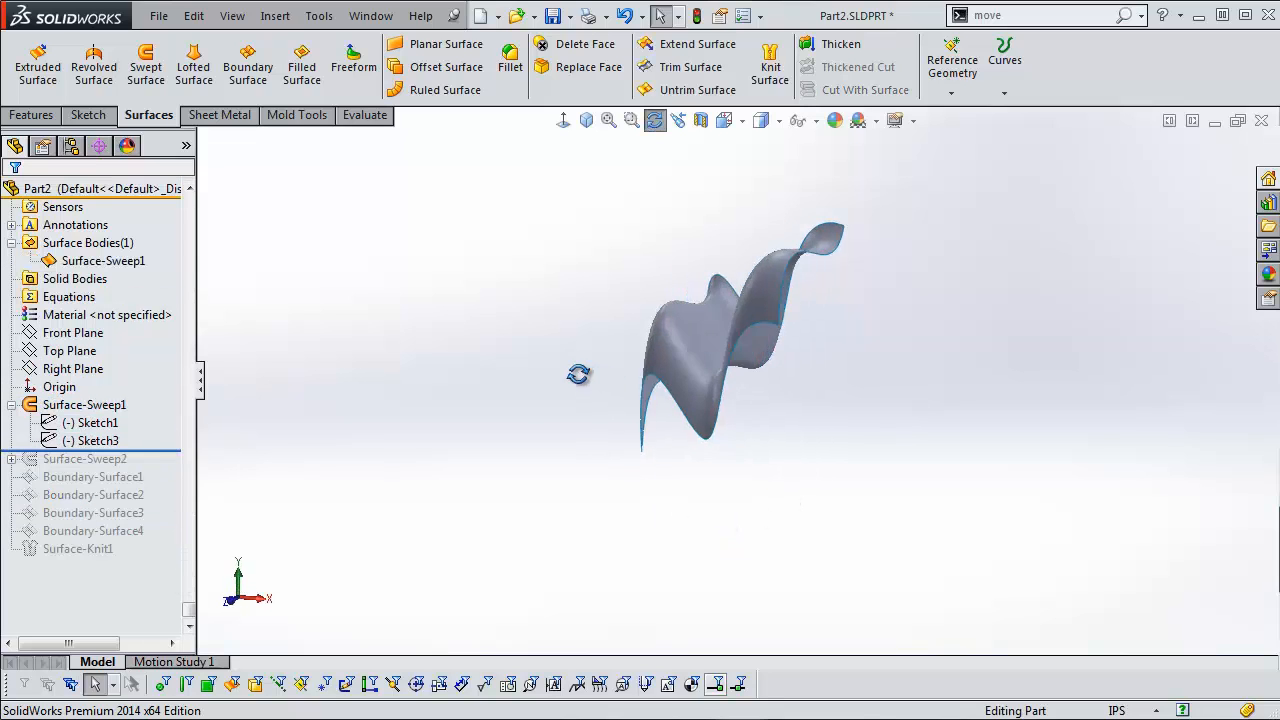
# Step: Orbit, zoom and pan along the first swept surface's edge to inspect it
pyautogui.moveTo(578, 374); pyautogui.dragTo(684, 470)
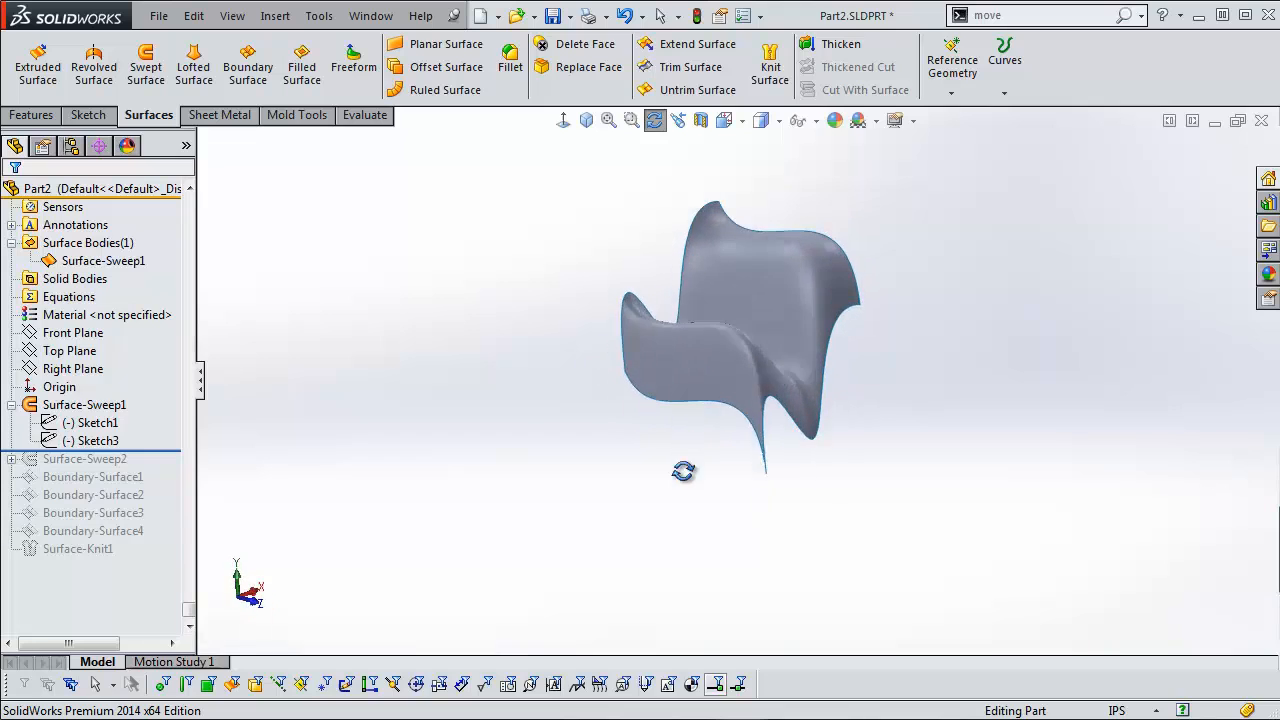
pyautogui.moveTo(683, 470); pyautogui.dragTo(567, 326)
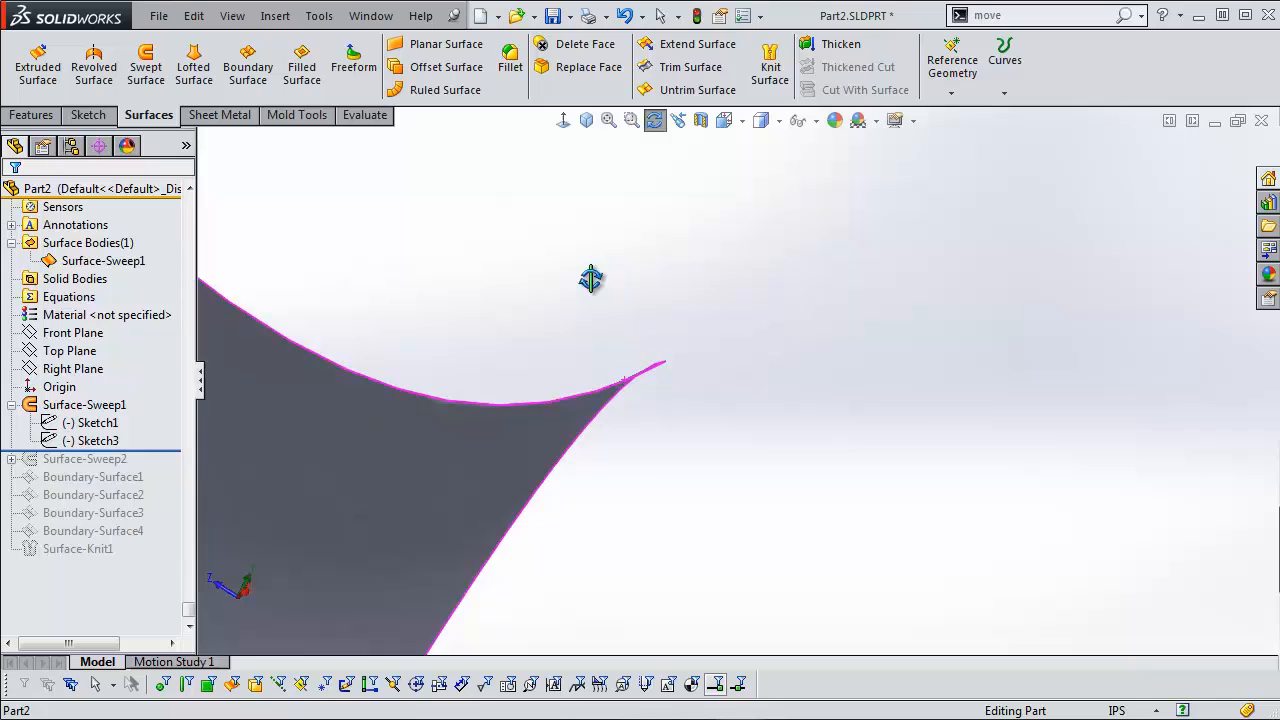
pyautogui.moveTo(590, 280); pyautogui.dragTo(525, 415)
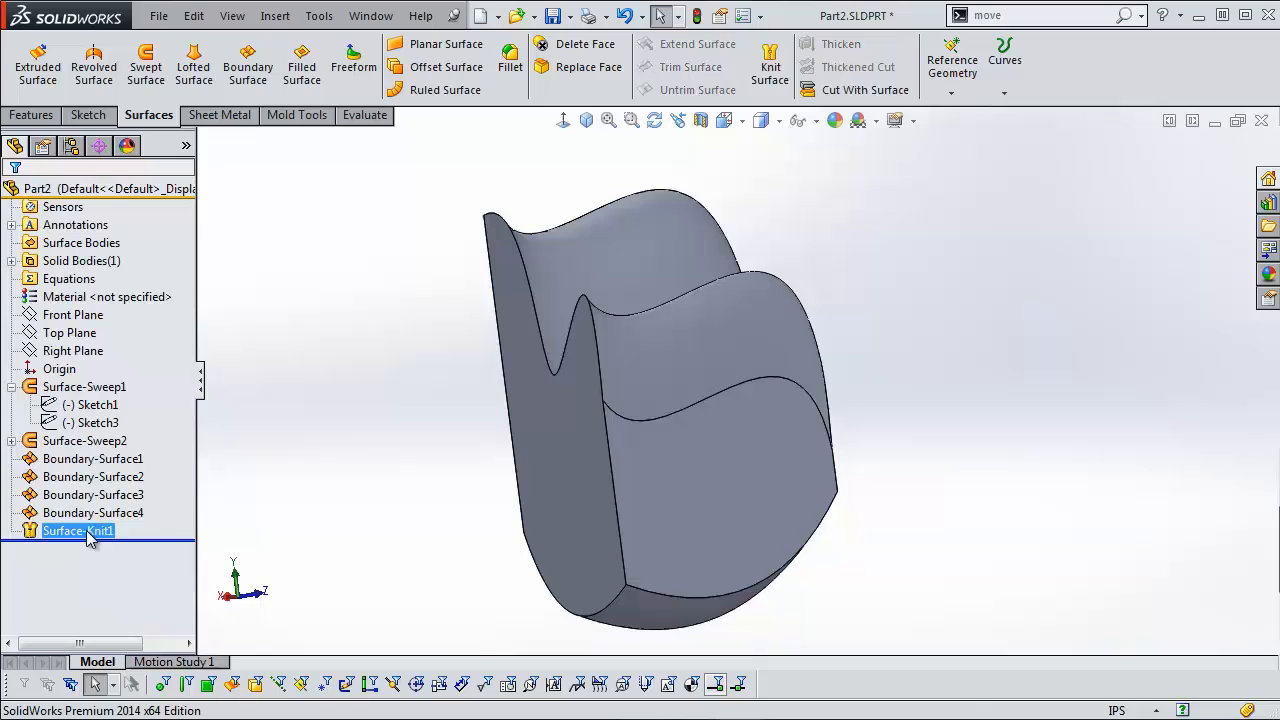
pyautogui.moveTo(790, 525)
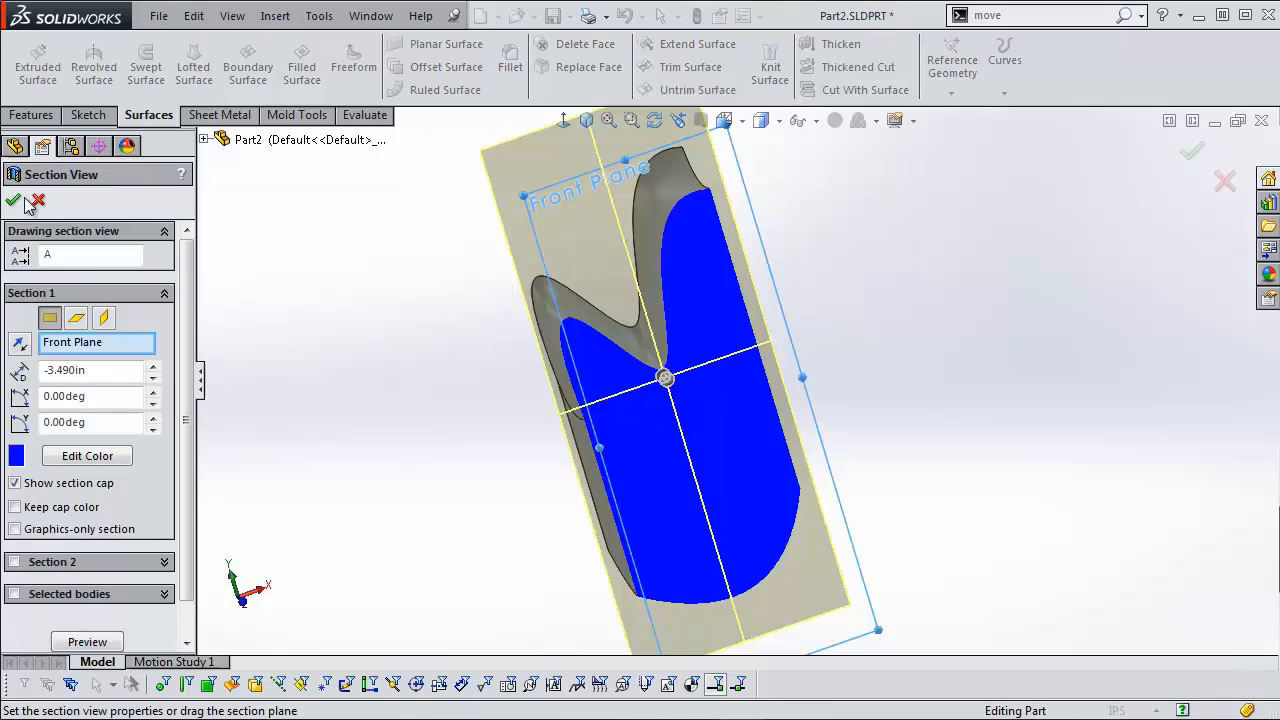
# Step: Close the Front Plane section view after checking the solid interior
pyautogui.click(14, 202)
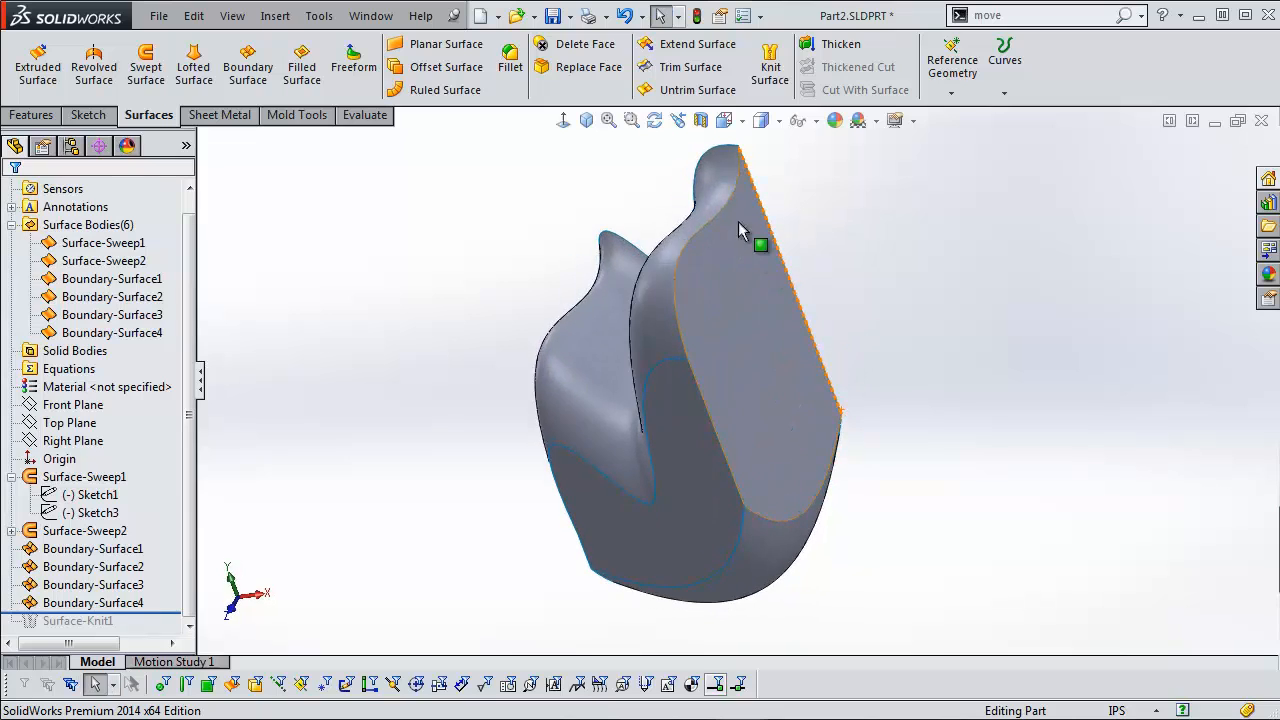
pyautogui.moveTo(702, 120)
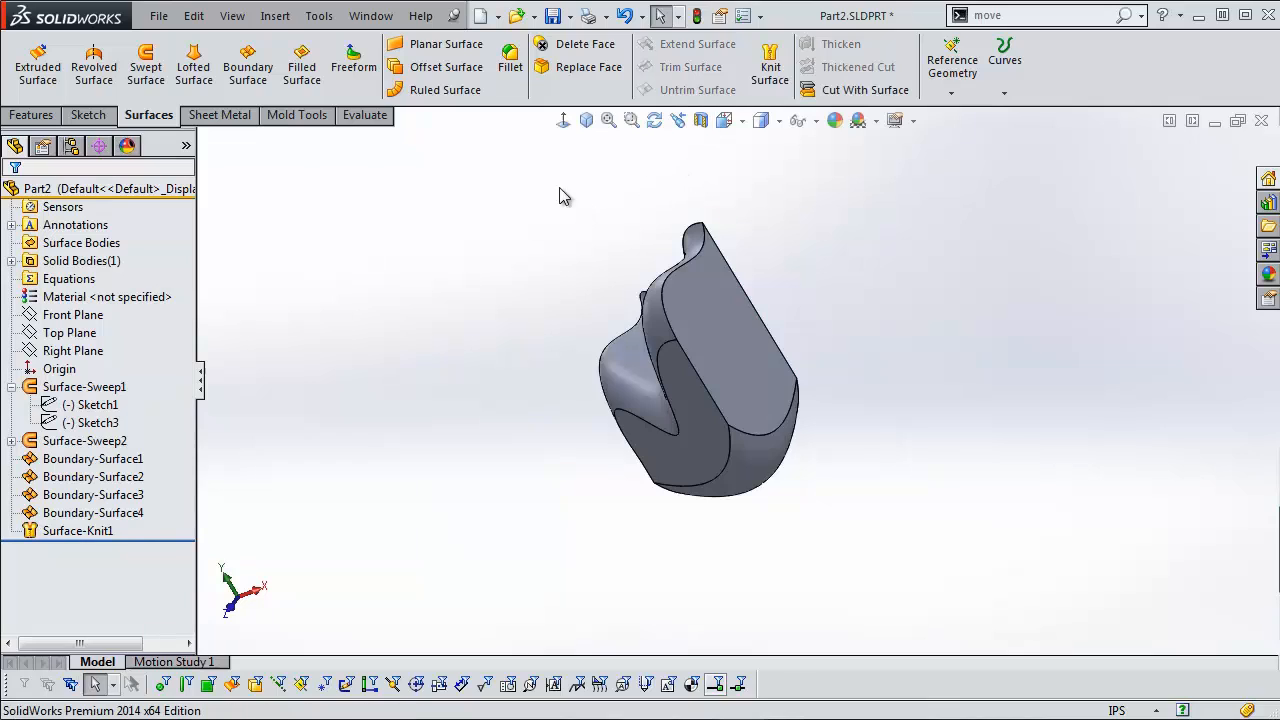
# Step: Open the Window menu's list of open documents
pyautogui.click(370, 15)
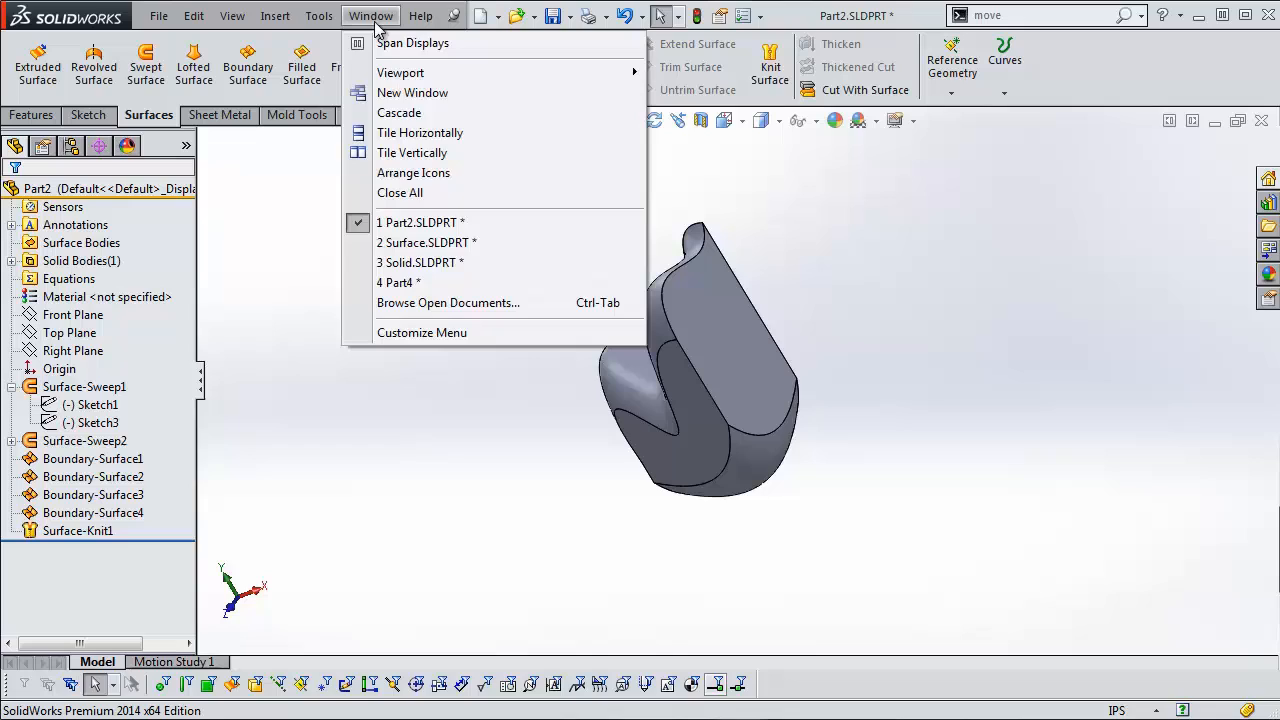
pyautogui.moveTo(420, 262)
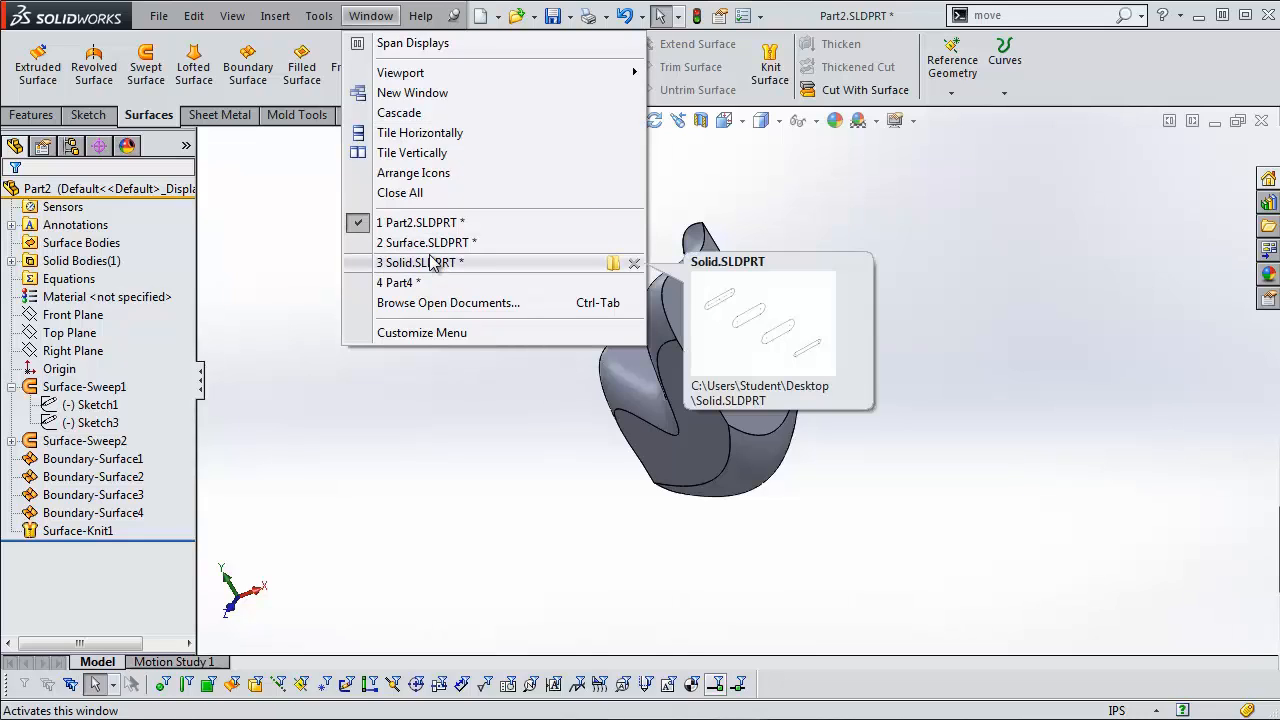
pyautogui.moveTo(440, 282)
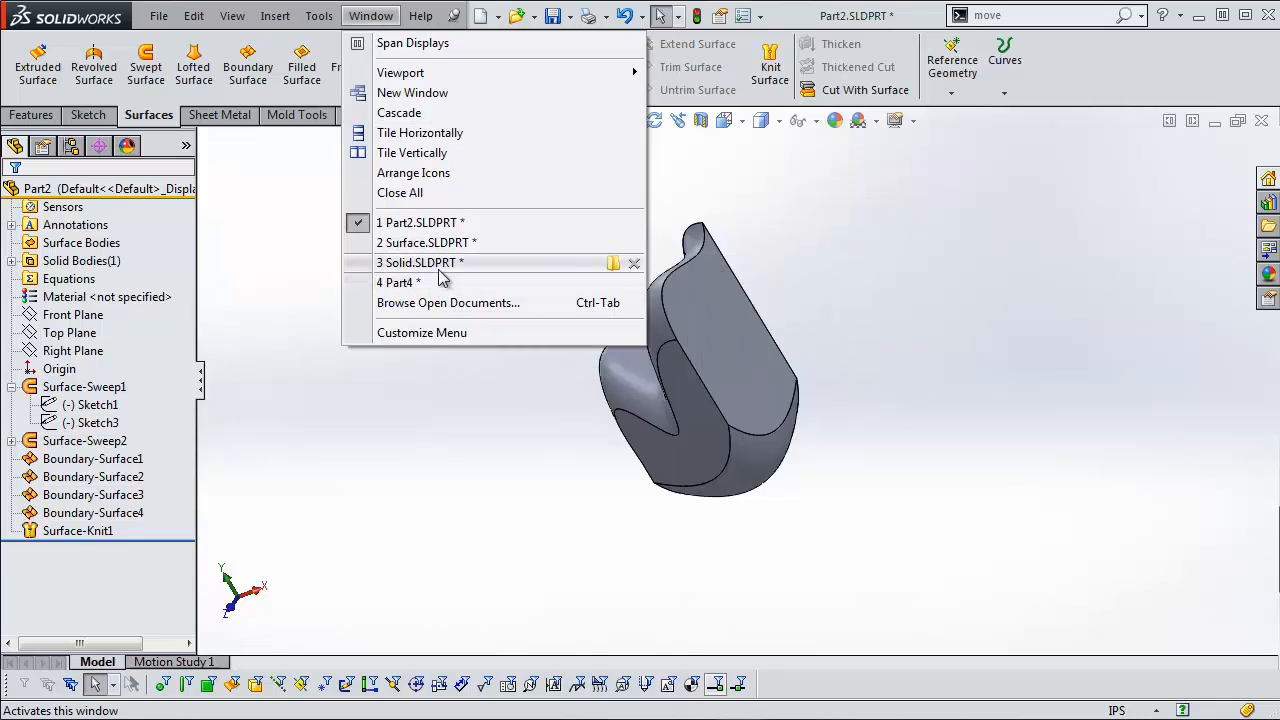
pyautogui.moveTo(420, 262)
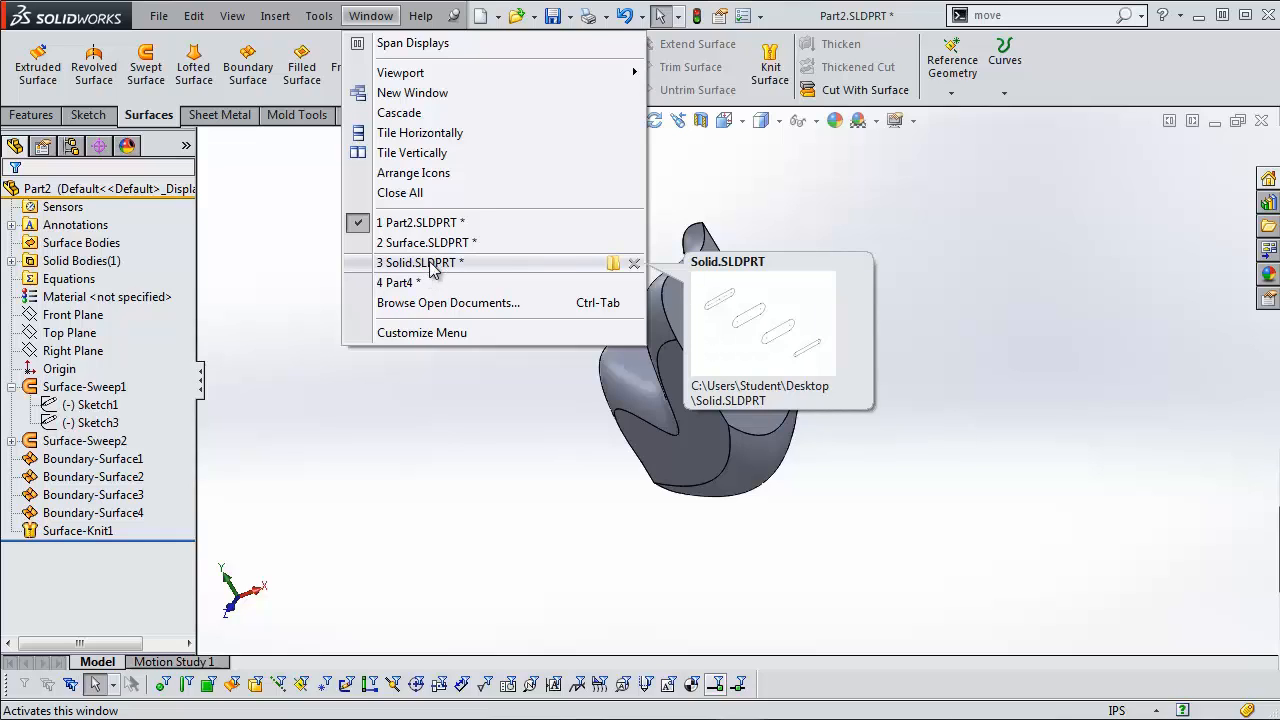
# Step: Choose 3 Solid.SLDPRT from the open documents list
pyautogui.click(419, 262)
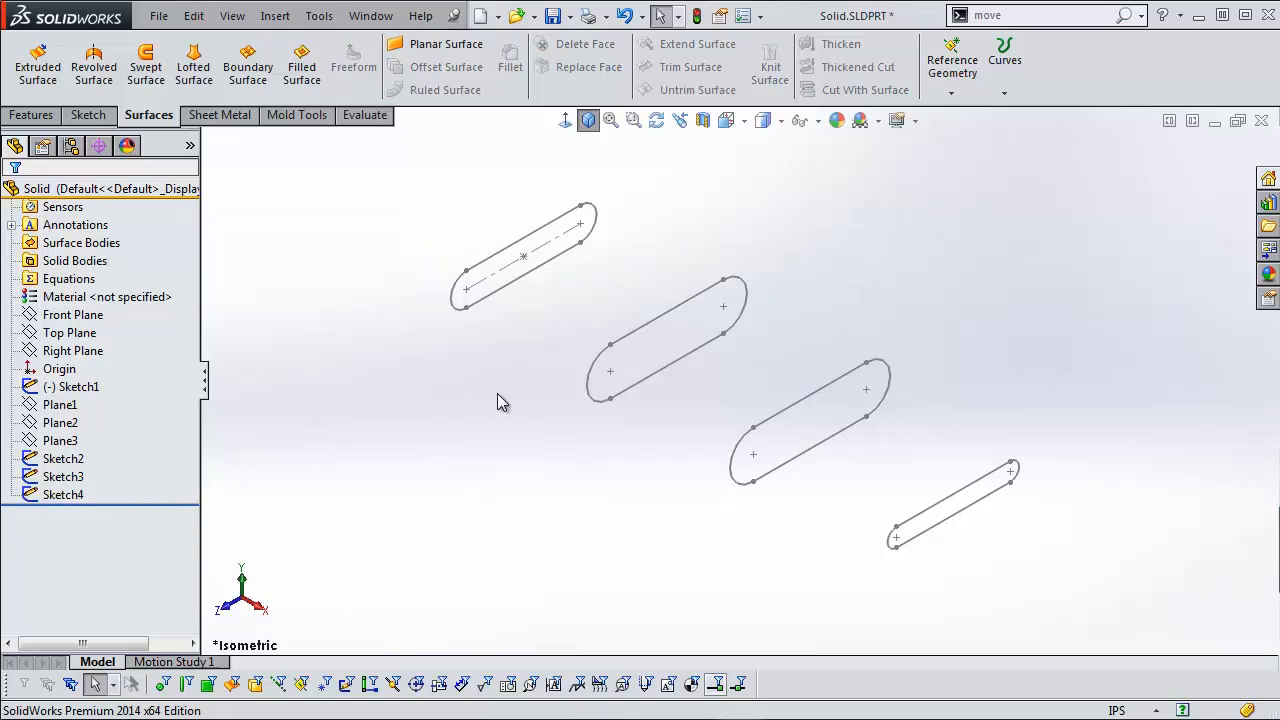
pyautogui.moveTo(917, 507)
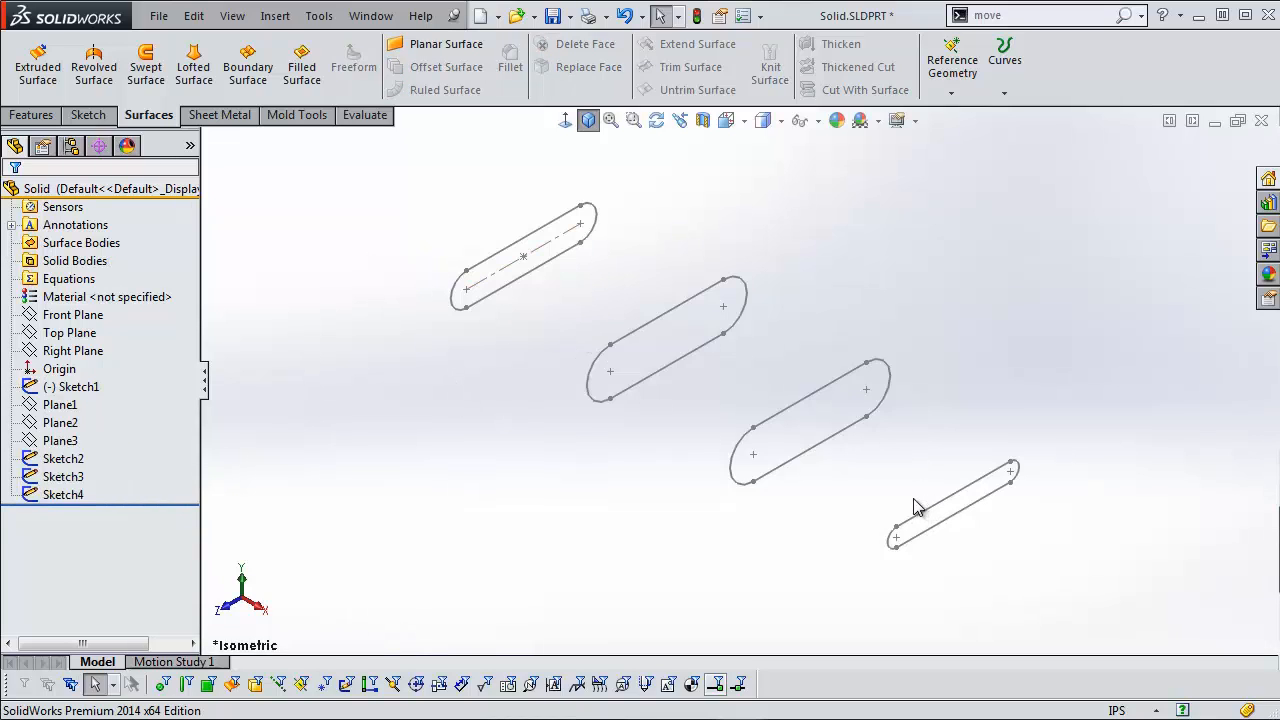
pyautogui.moveTo(660, 328)
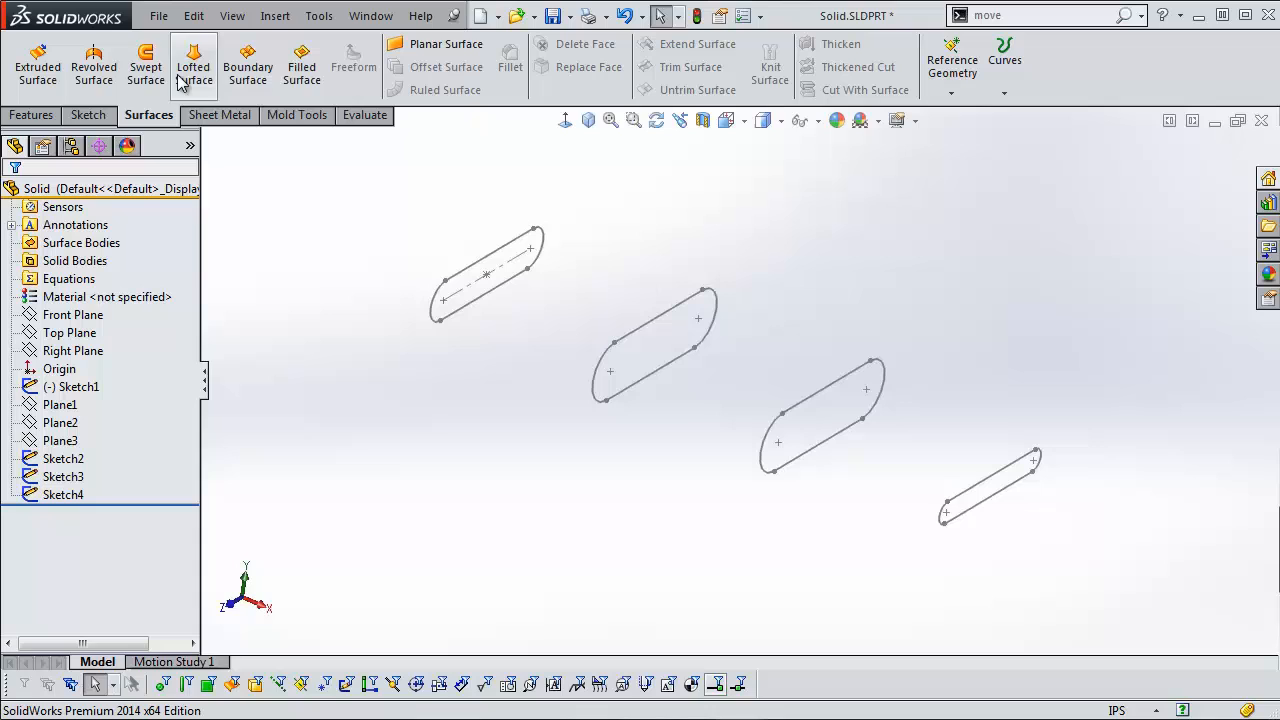
pyautogui.moveTo(860, 16)
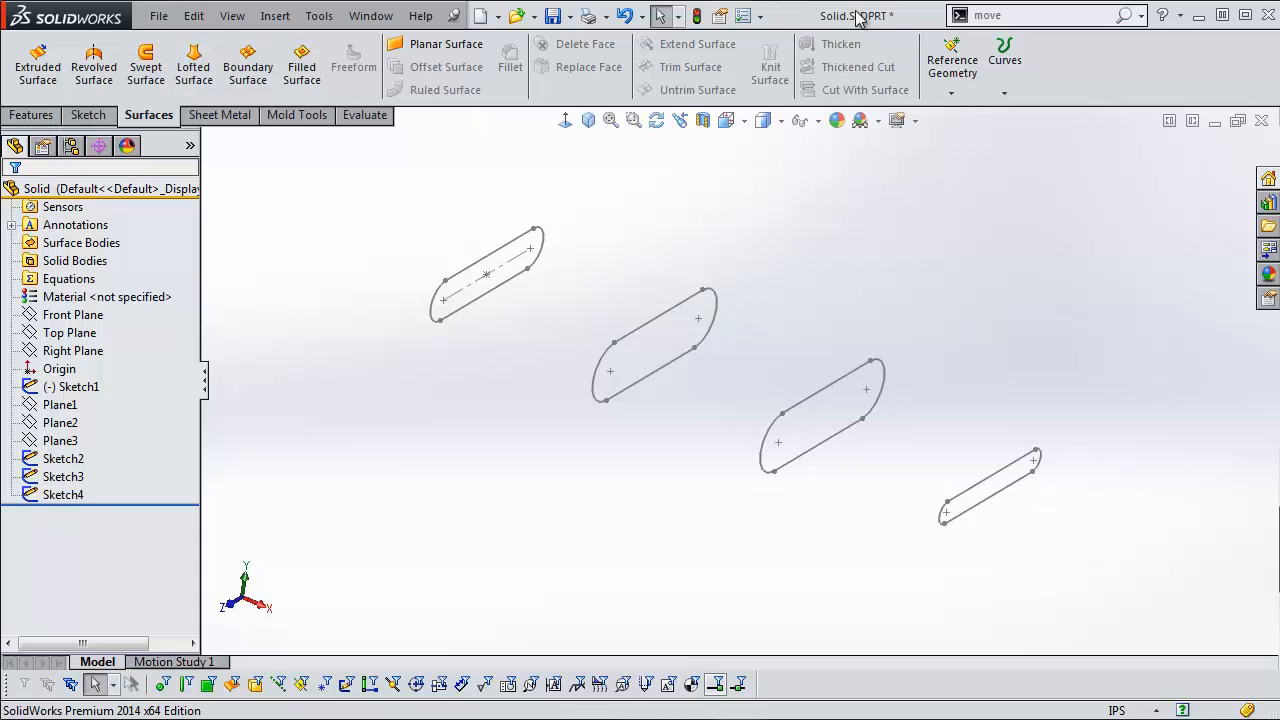
# Step: Start a Lofted Boss/Base and pick the first two slot sketches as profiles
pyautogui.click(31, 115)
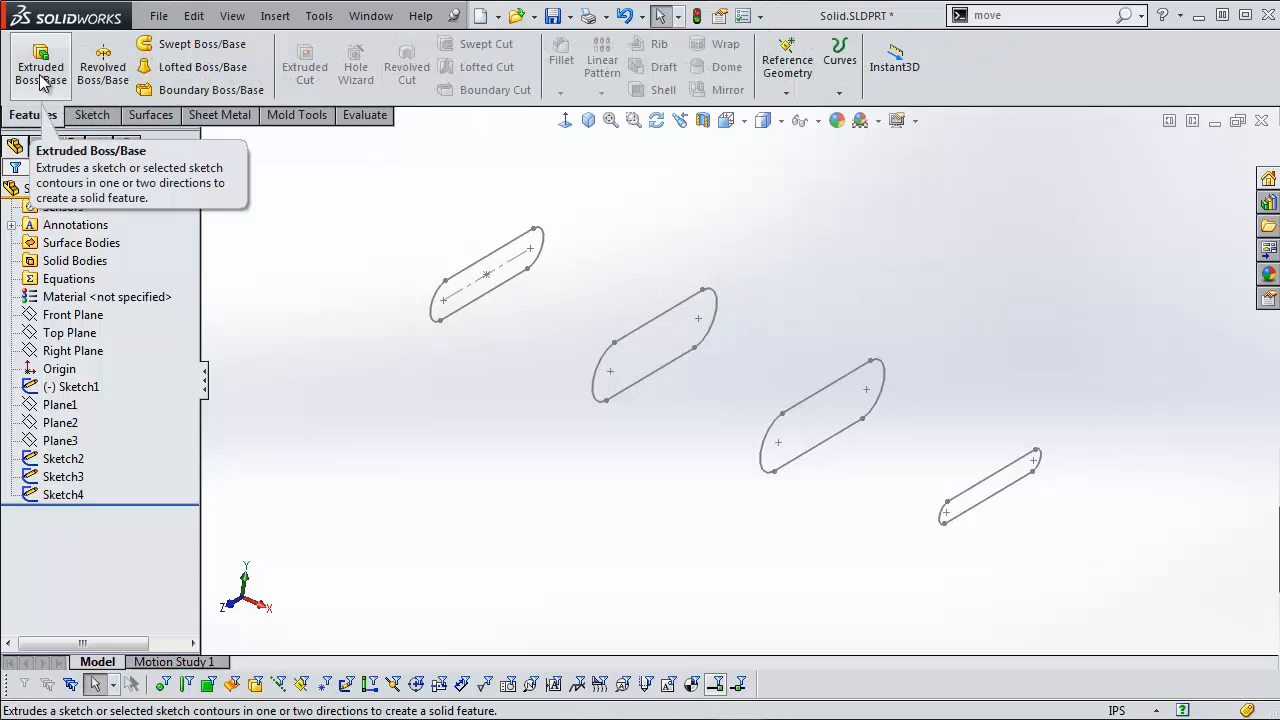
pyautogui.click(203, 67)
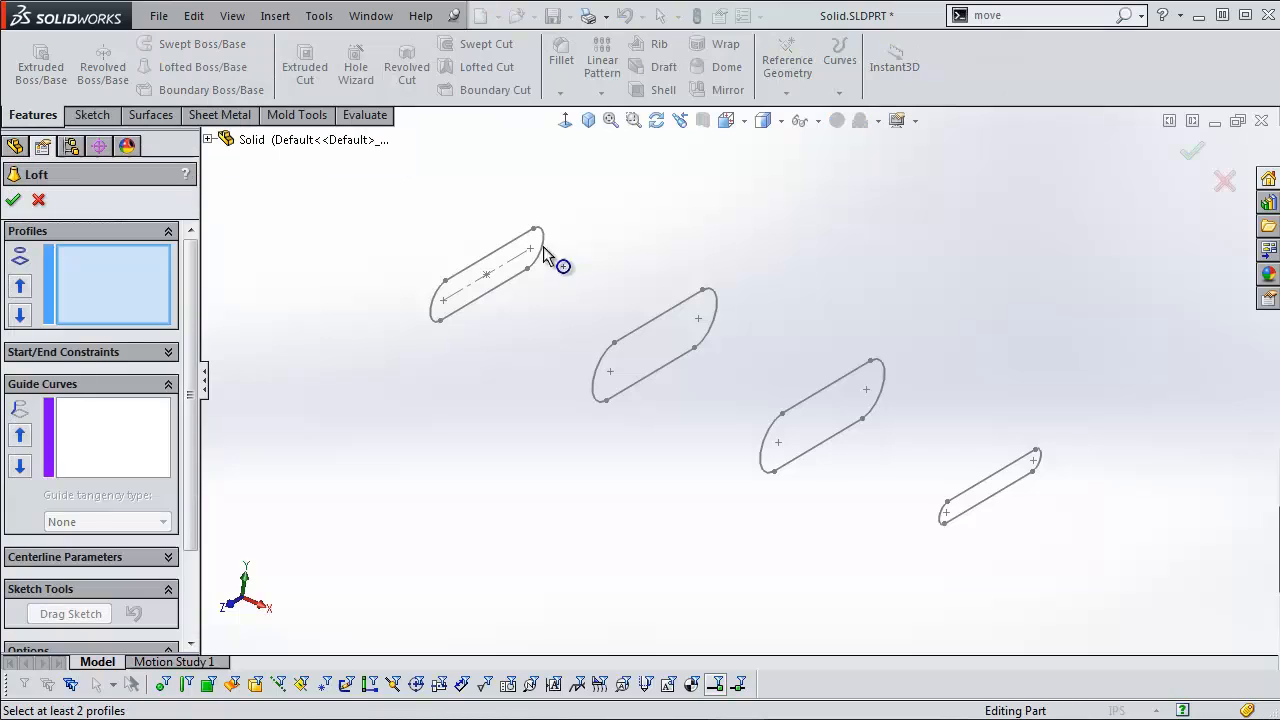
pyautogui.click(490, 275)
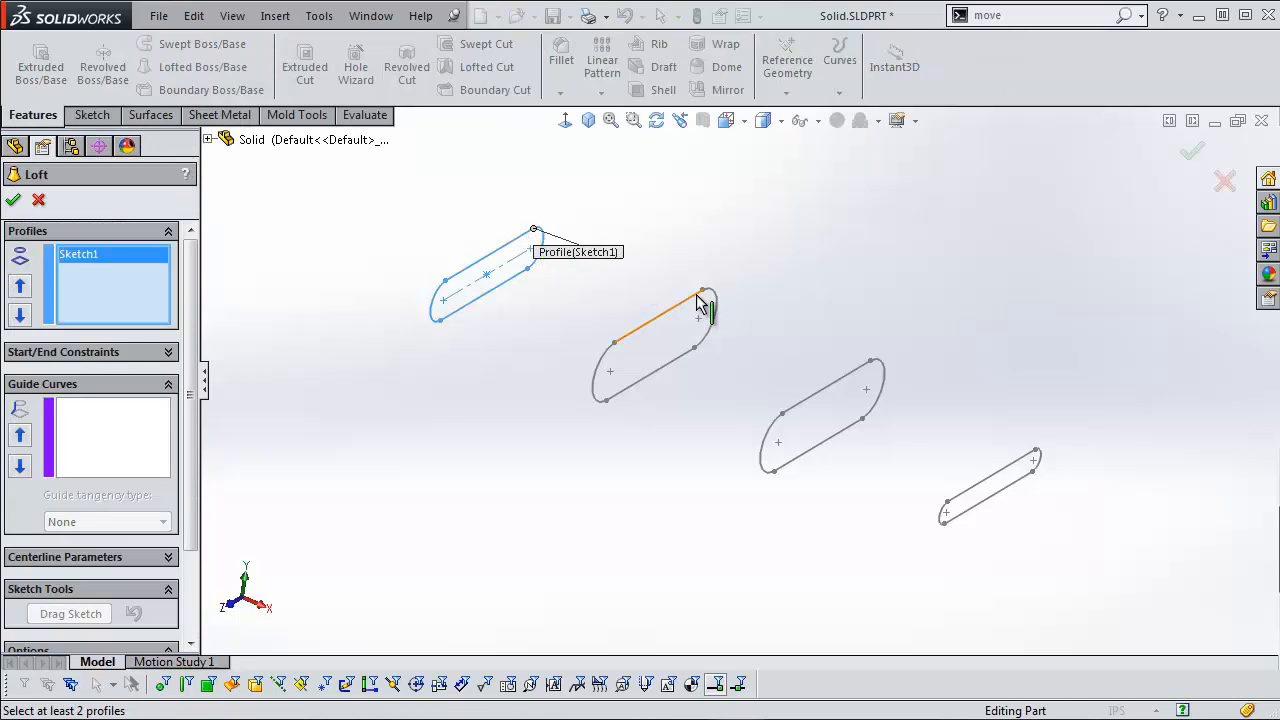
pyautogui.click(868, 360)
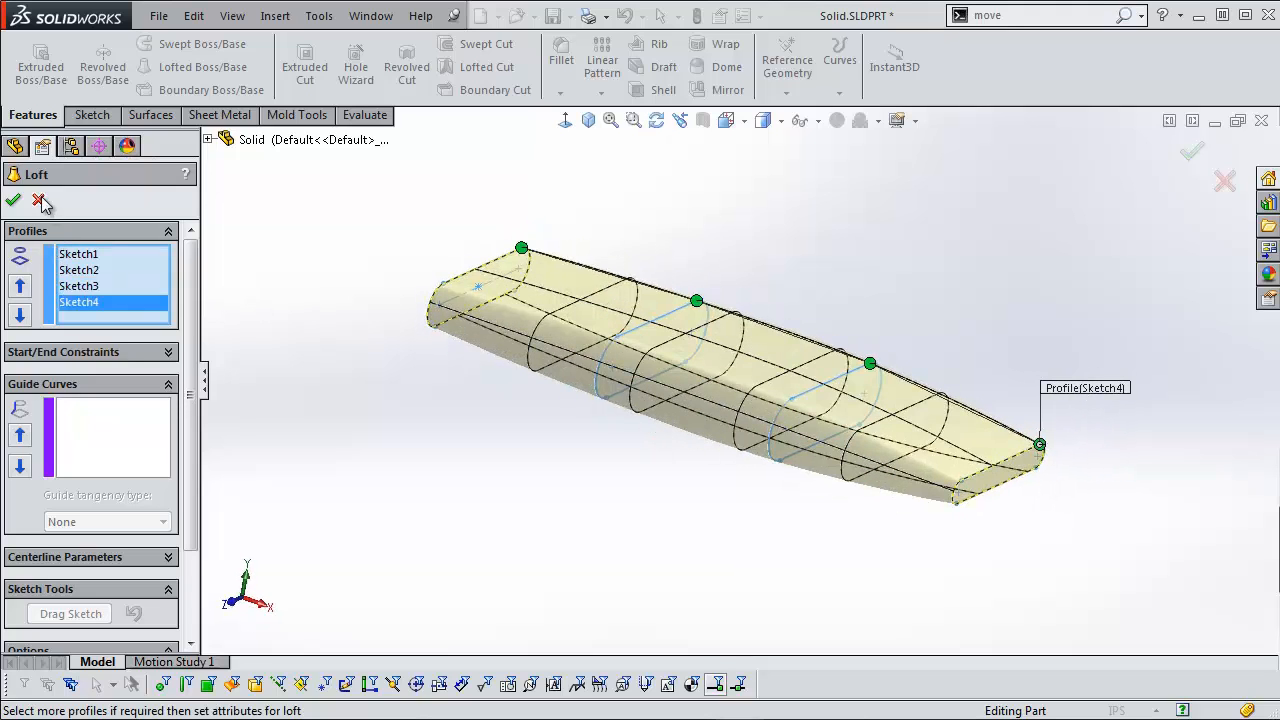
pyautogui.moveTo(14, 201)
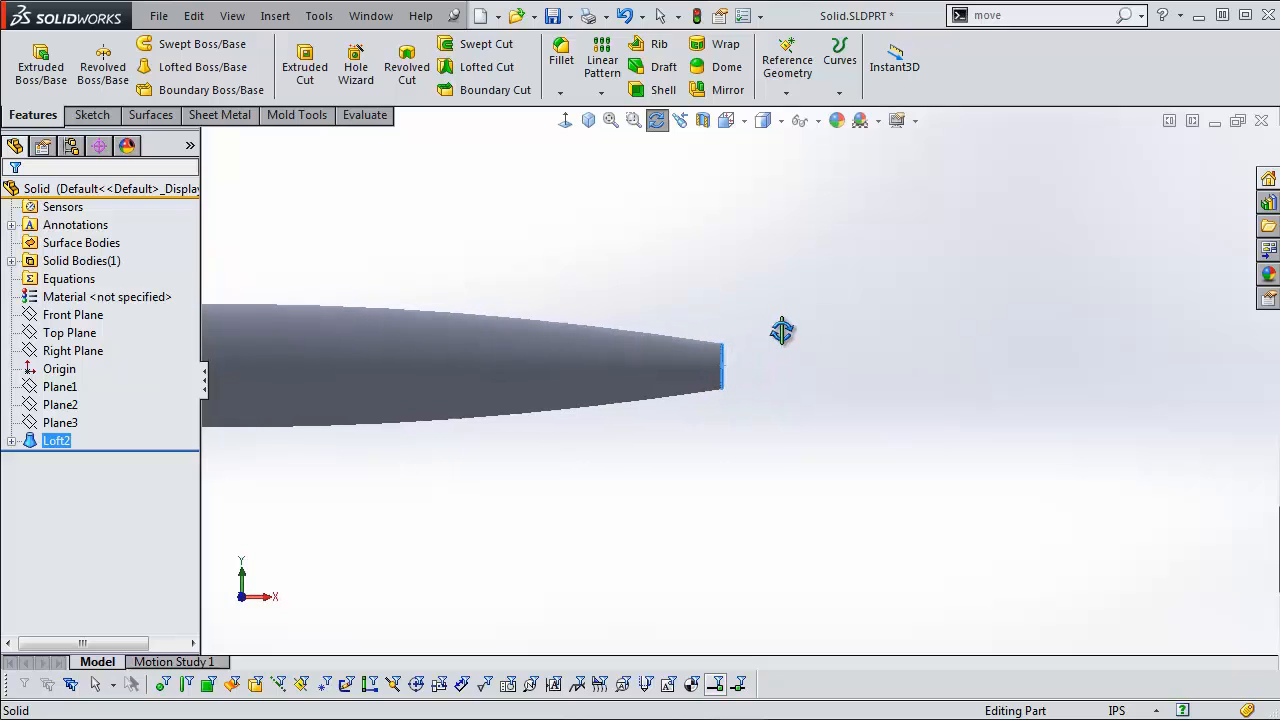
pyautogui.click(727, 45)
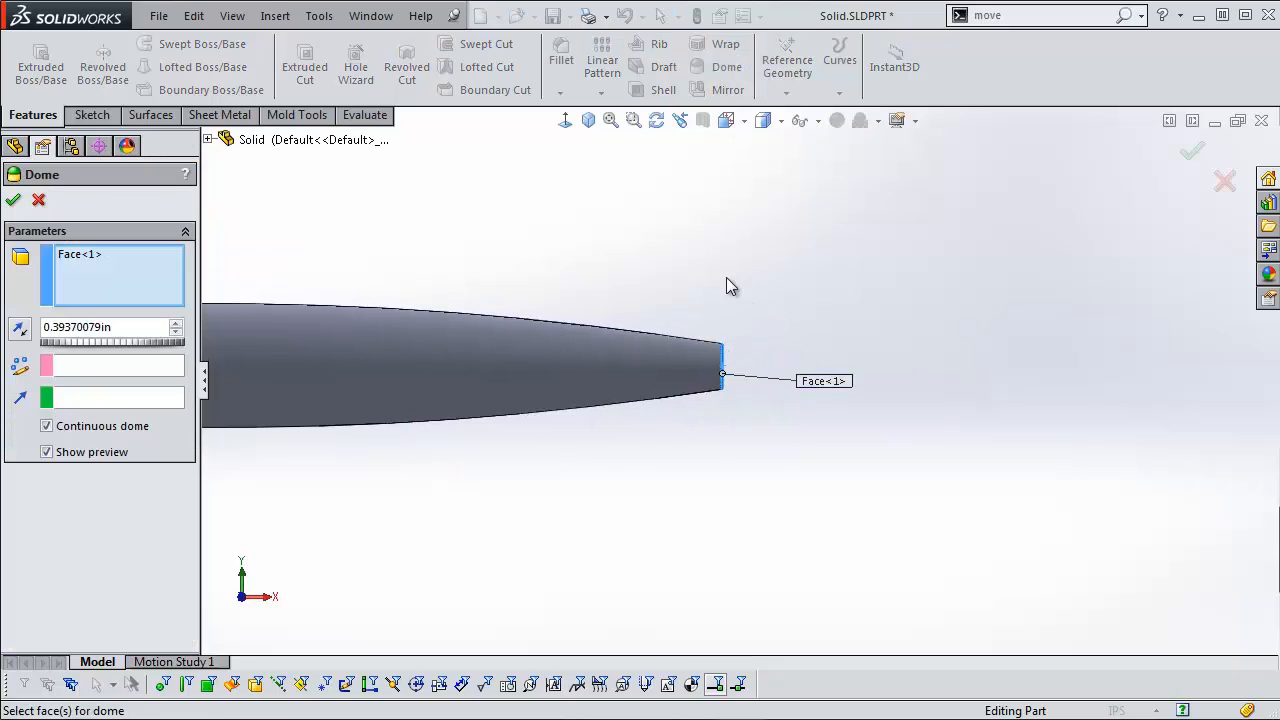
pyautogui.click(14, 200)
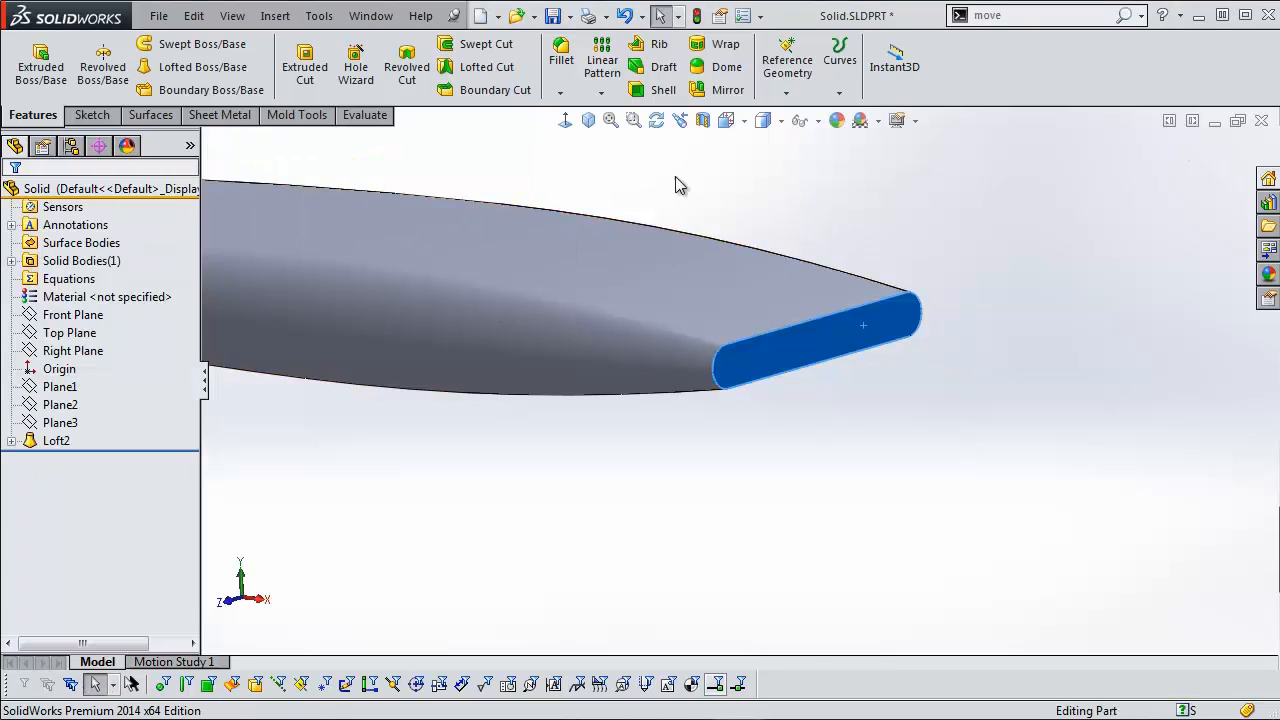
pyautogui.click(795, 399)
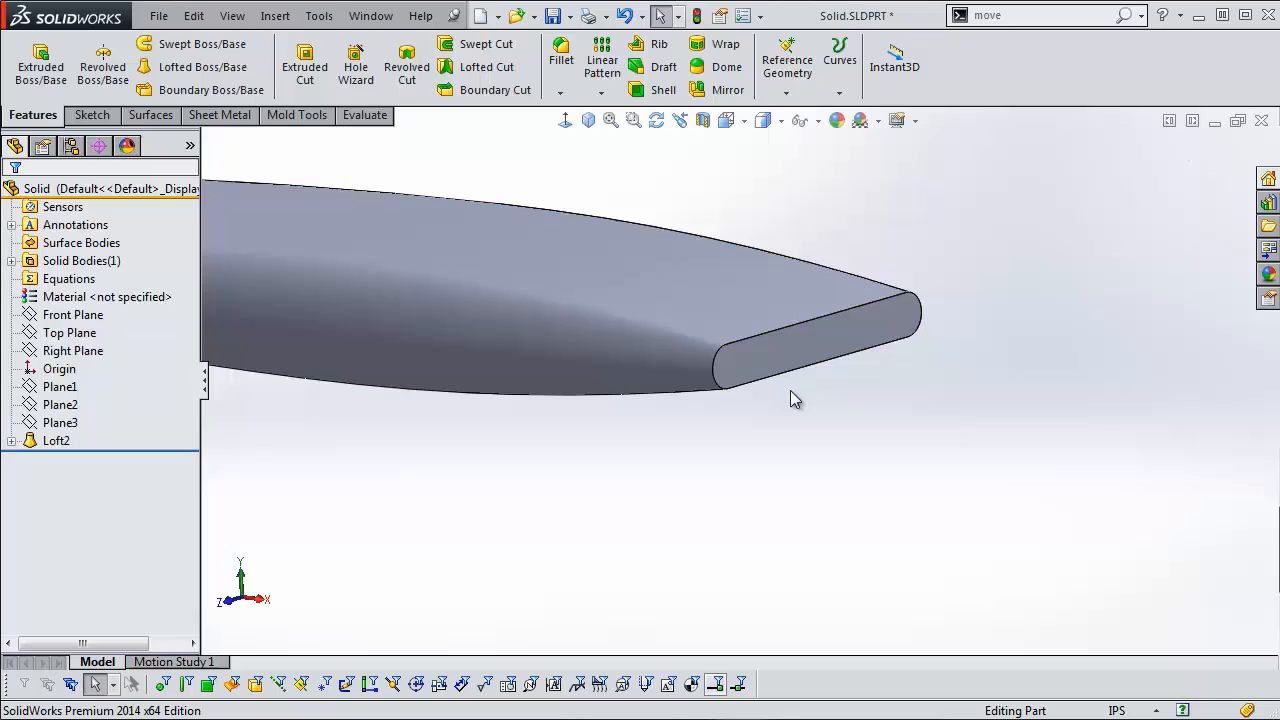
pyautogui.click(370, 15)
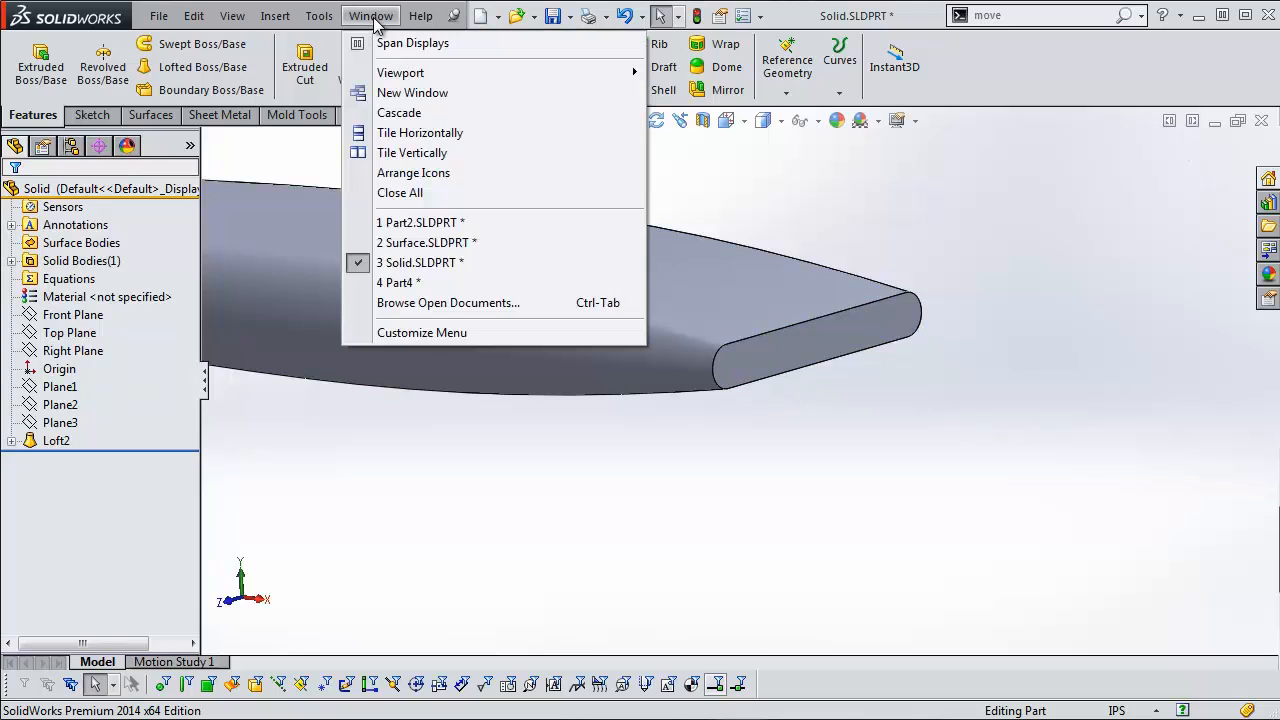
# Step: Switch to the Surface part and loft Surface-Loft3 through Sketch1–Sketch4
pyautogui.click(430, 242)
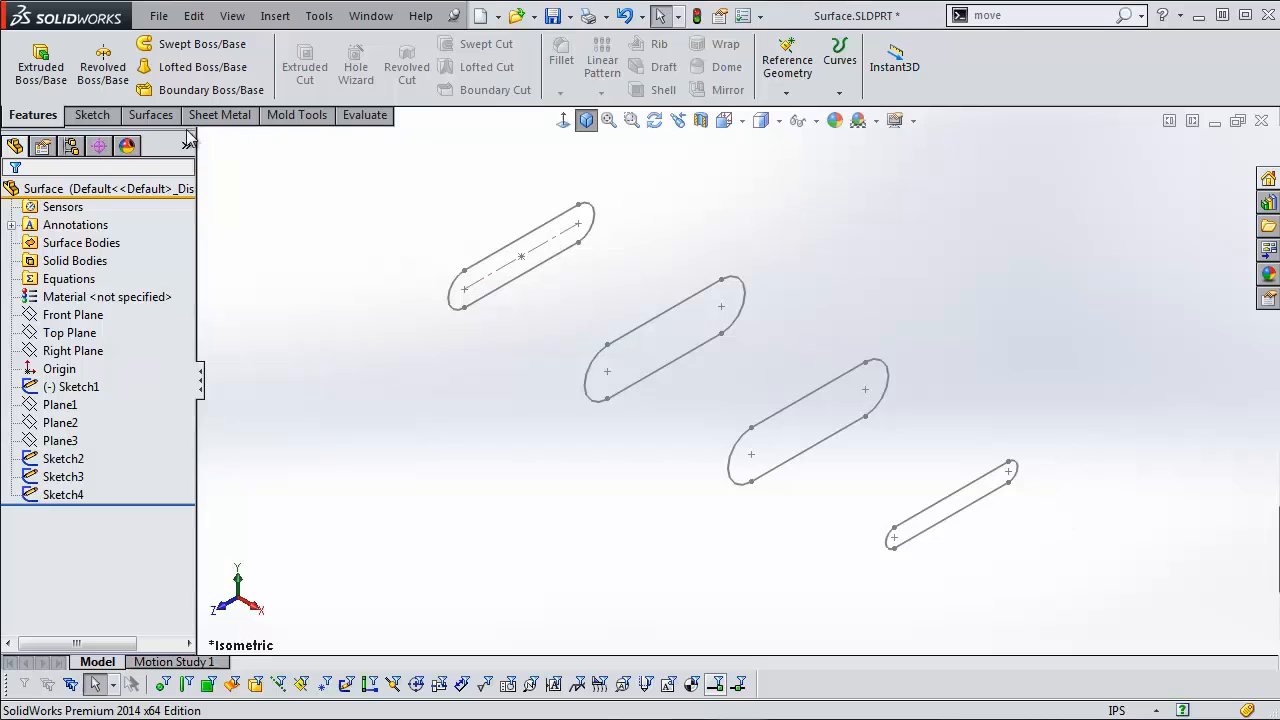
pyautogui.click(148, 115)
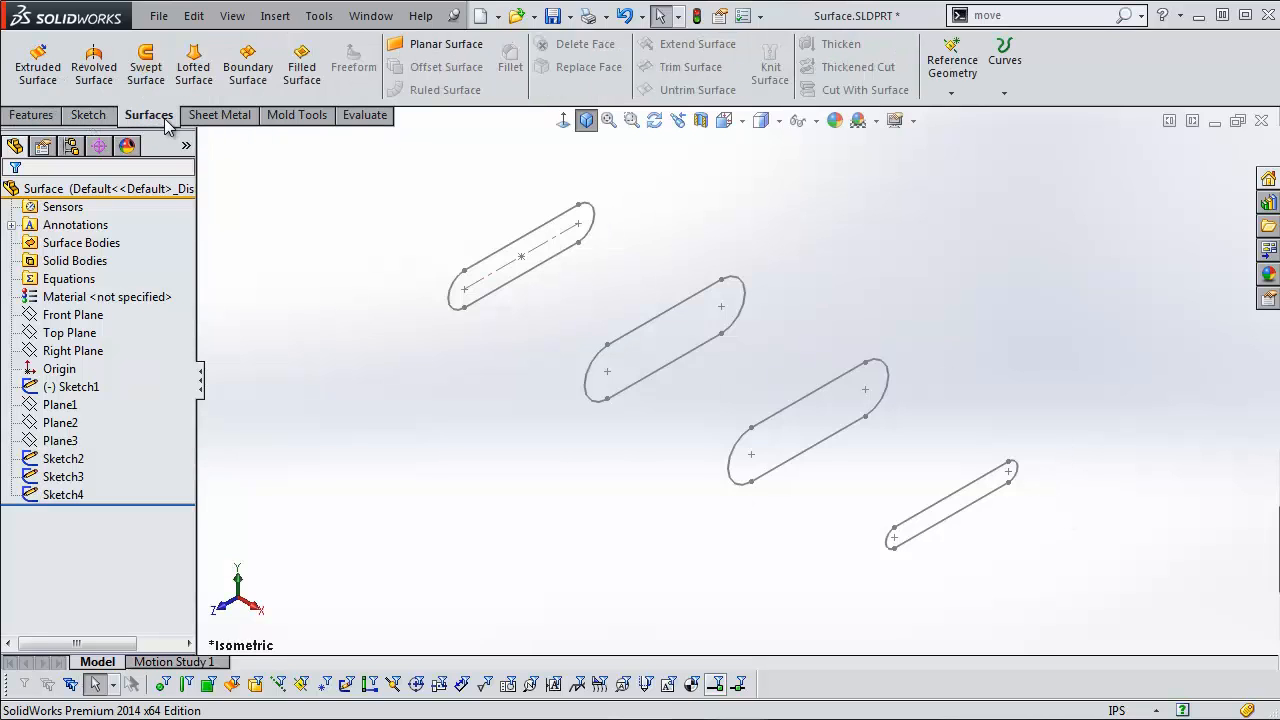
pyautogui.click(193, 65)
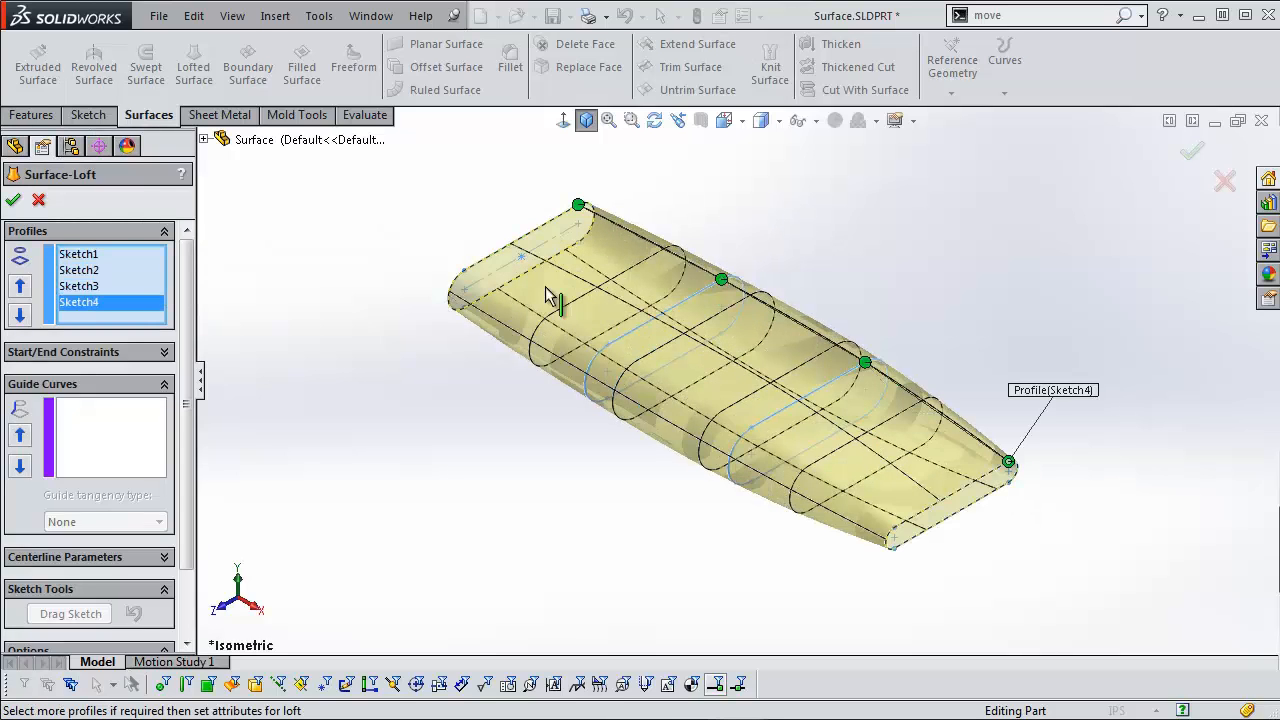
pyautogui.click(13, 200)
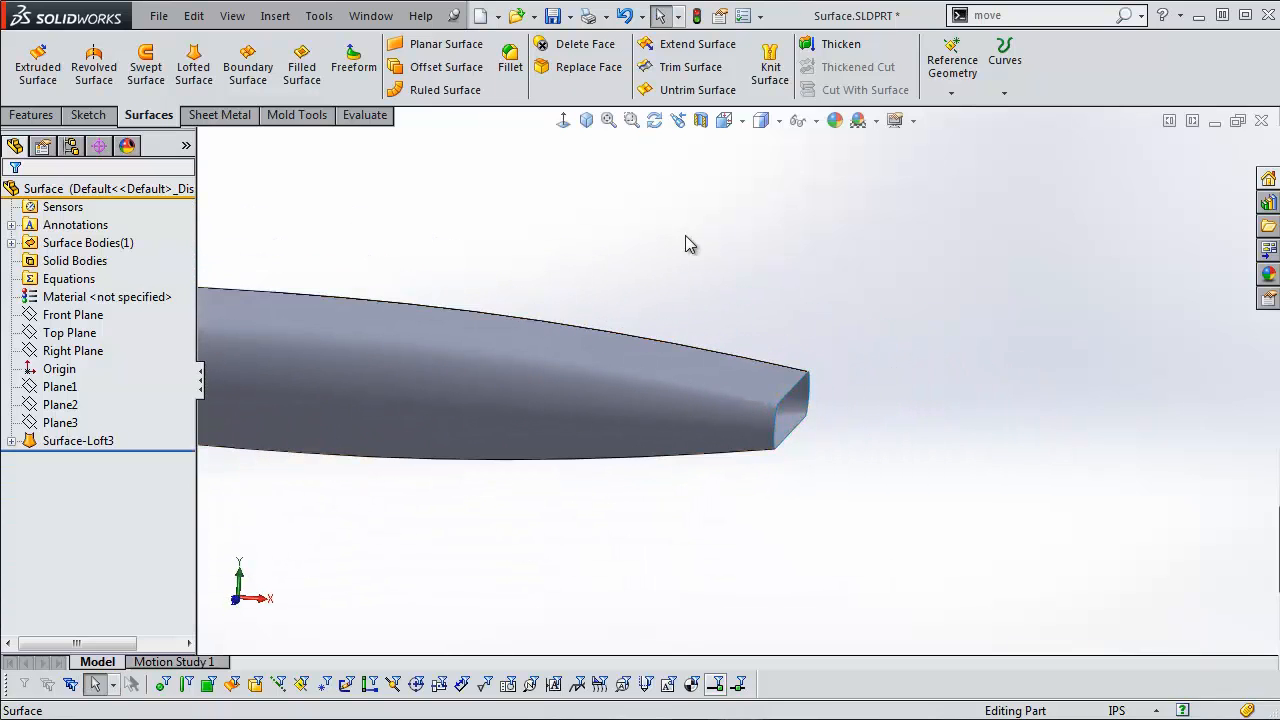
pyautogui.moveTo(301, 62)
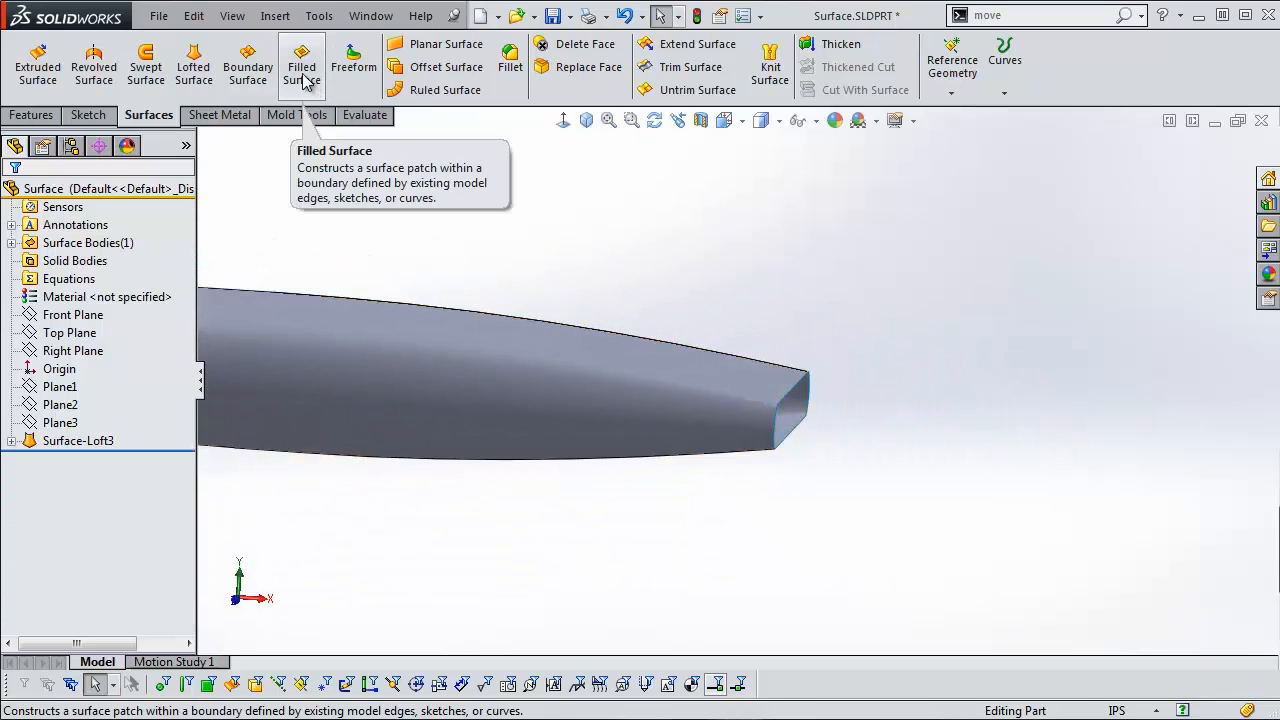
# Step: Cap the wingtip edge with curvature-continuous filled surface Surface-Fill4, dismissing the warning
pyautogui.click(301, 65)
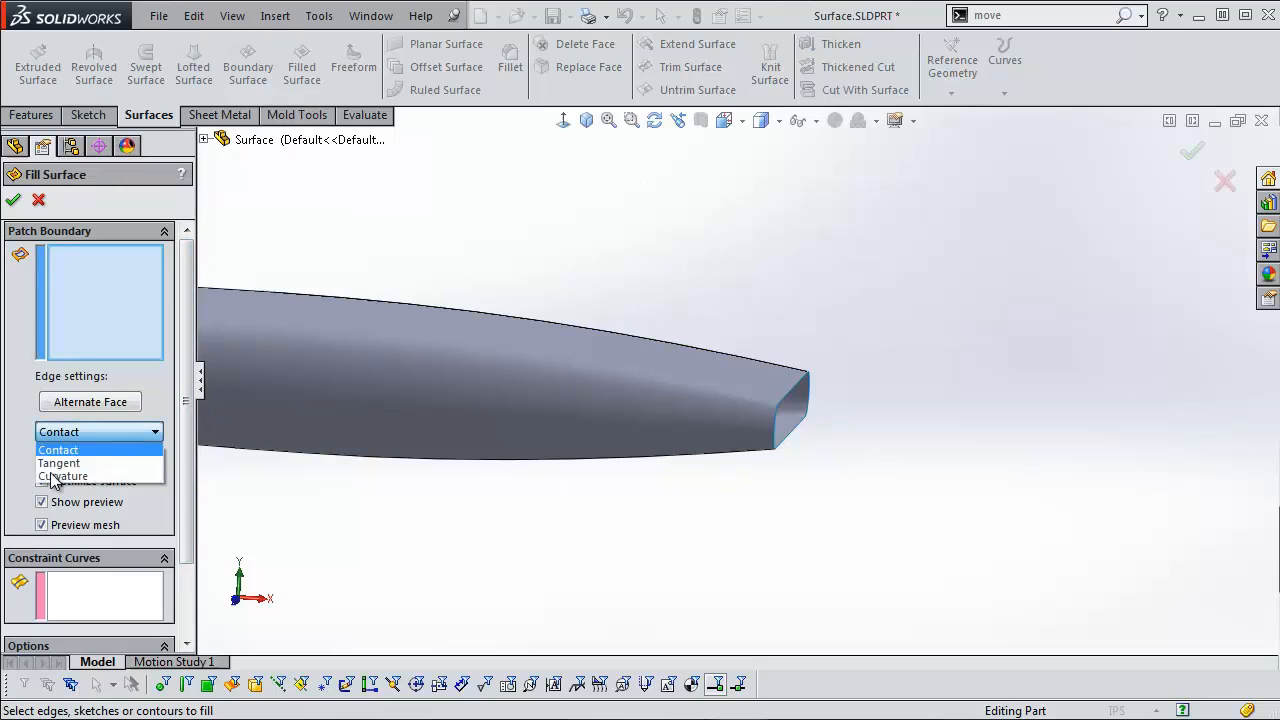
pyautogui.click(63, 476)
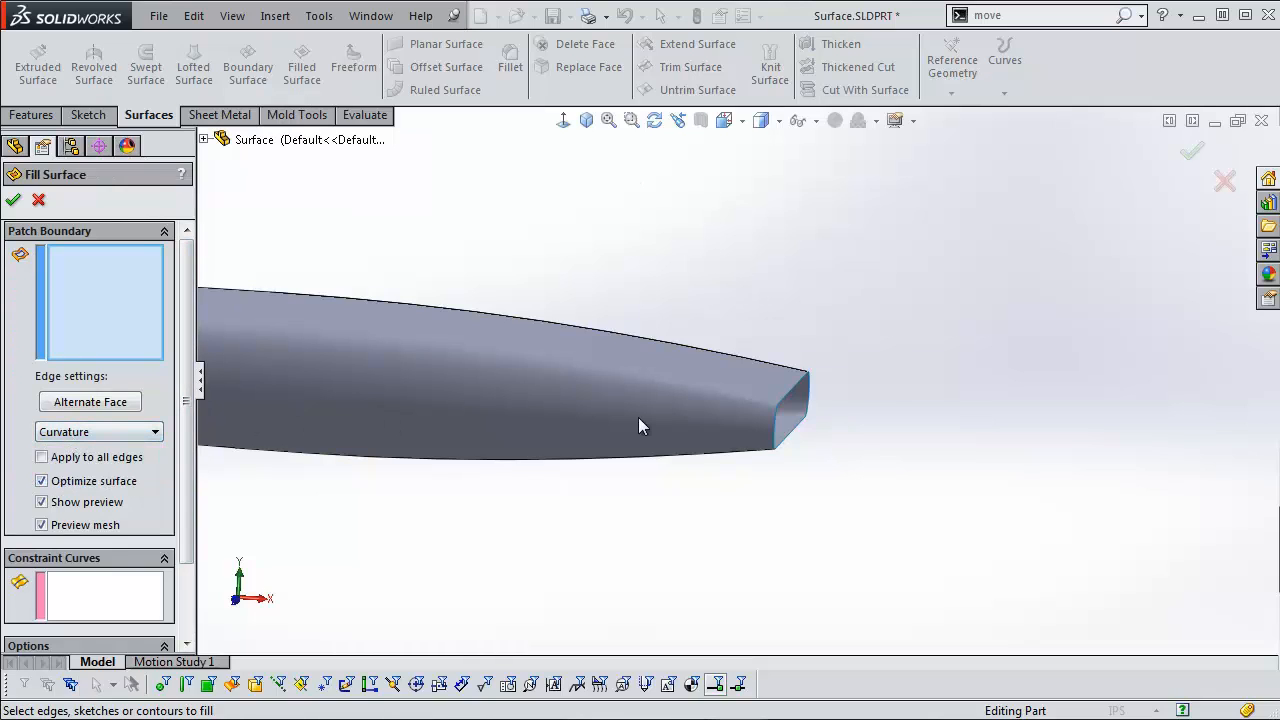
pyautogui.moveTo(603, 385)
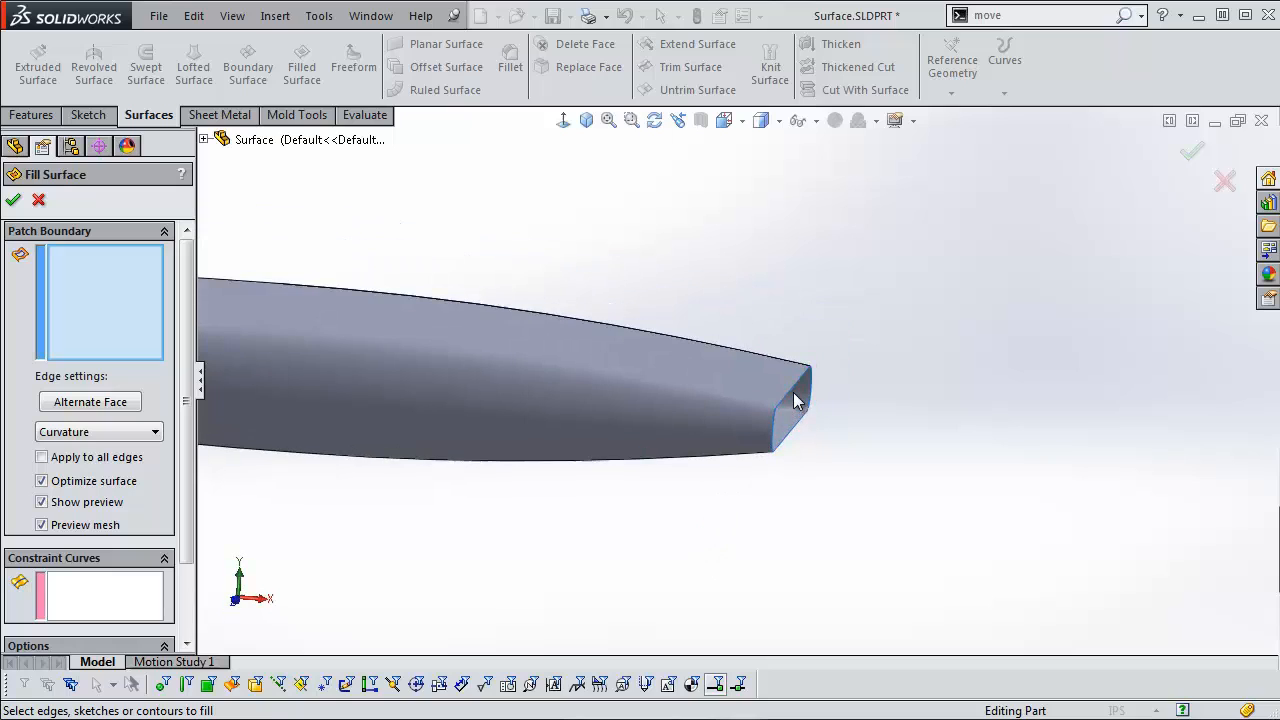
pyautogui.click(800, 385)
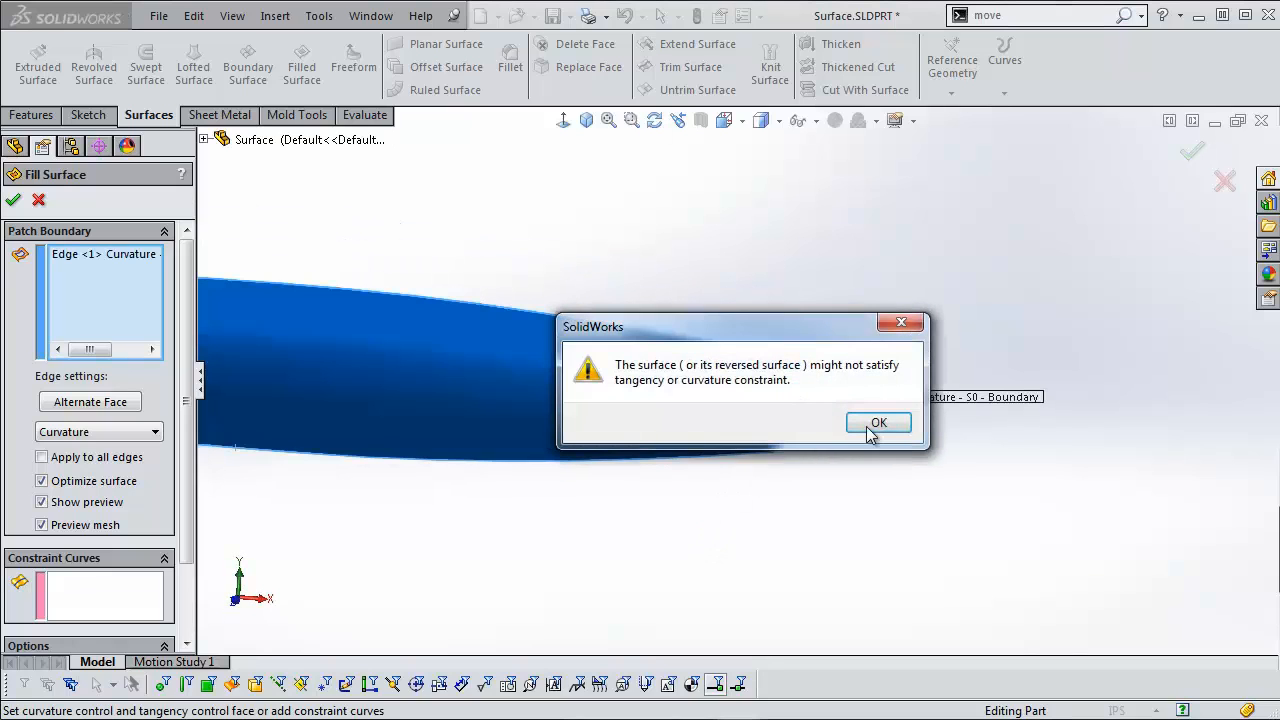
pyautogui.moveTo(847, 383)
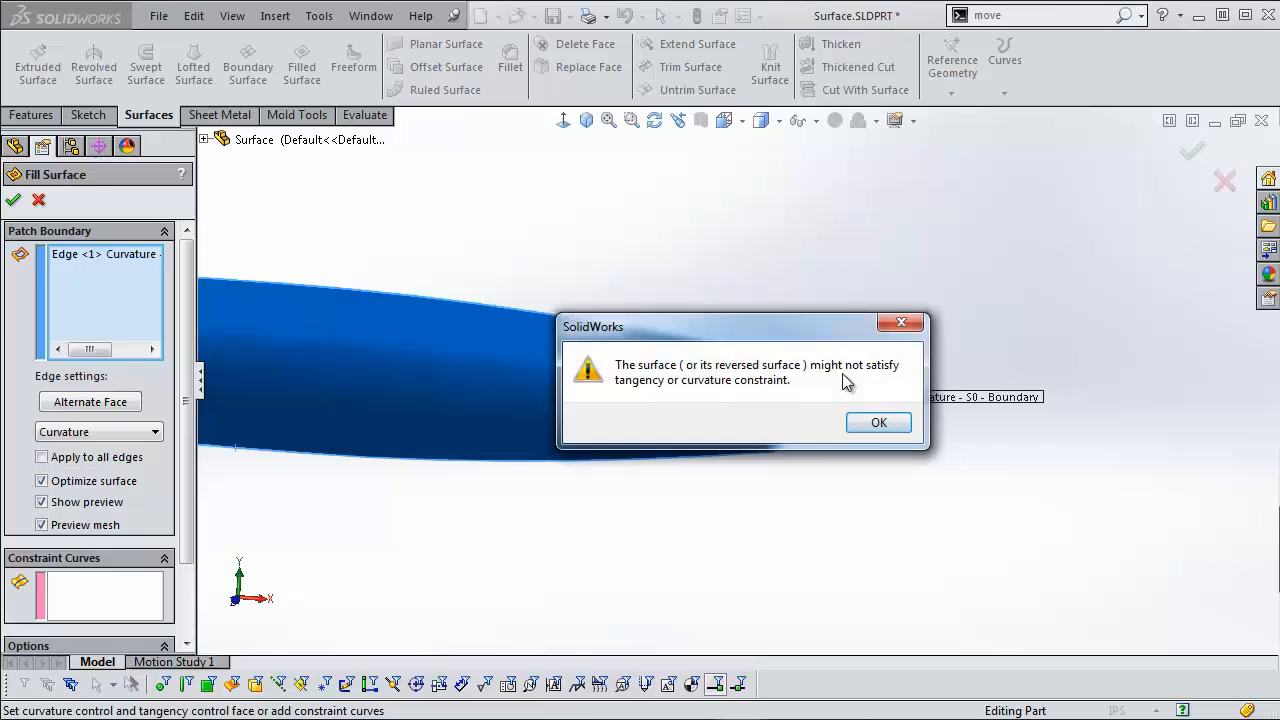
pyautogui.moveTo(878, 422)
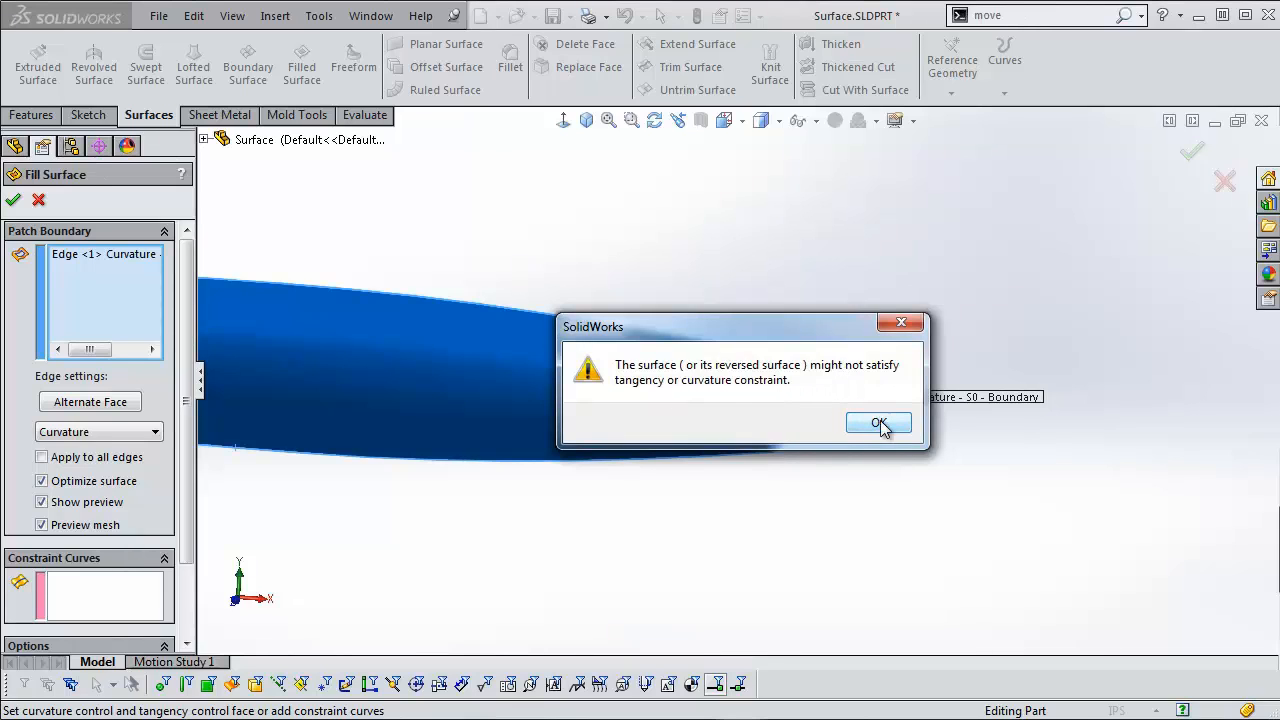
pyautogui.click(878, 422)
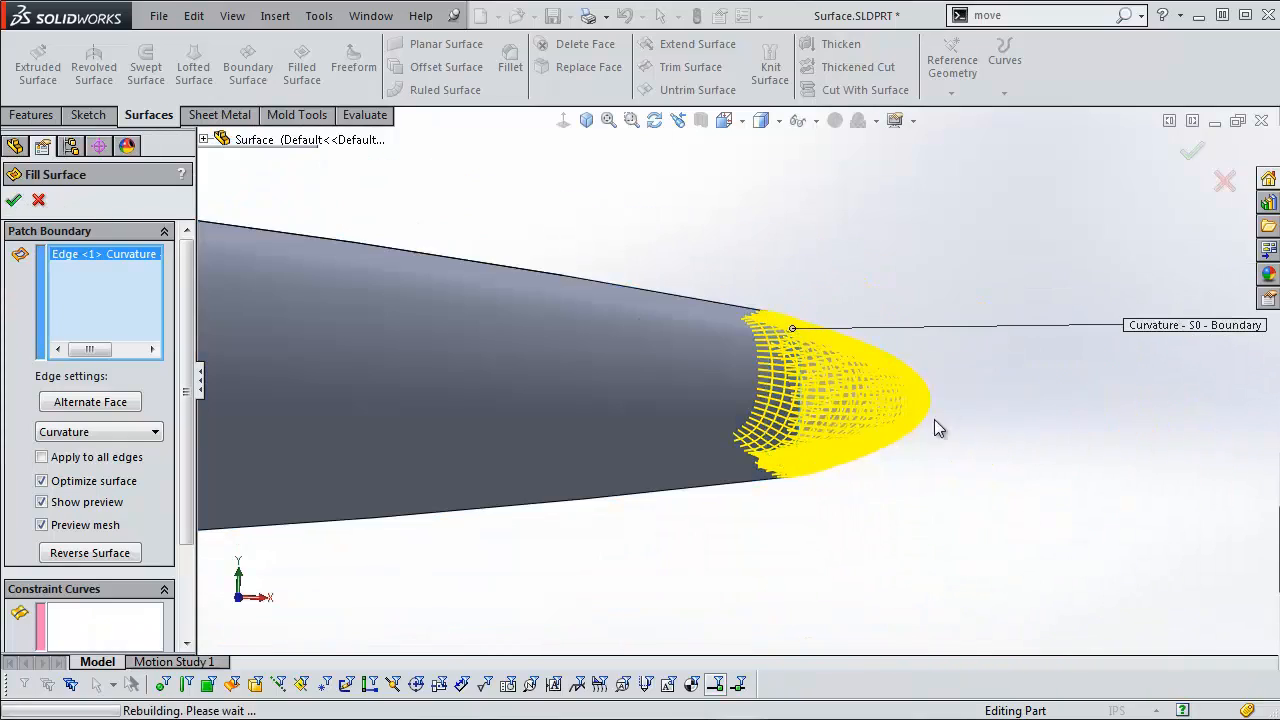
pyautogui.click(13, 199)
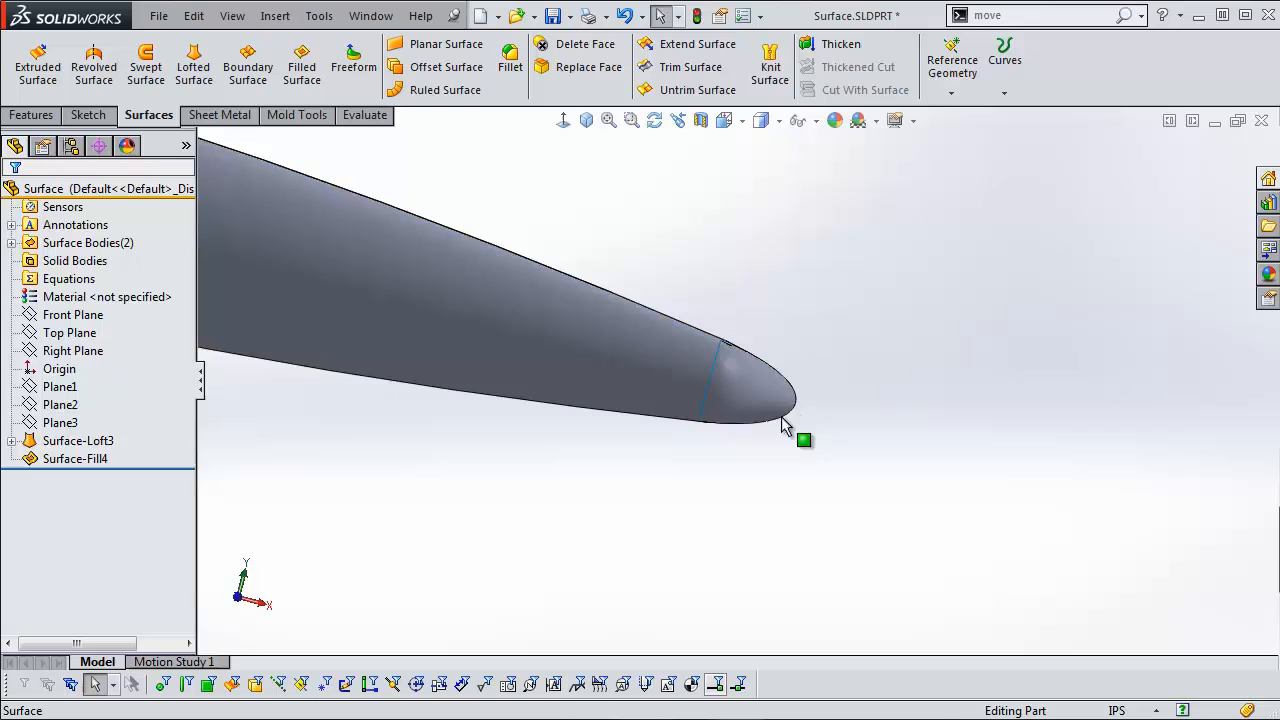
# Step: Orbit to the wing's back end and start a second Filled Surface
pyautogui.moveTo(805, 440); pyautogui.dragTo(707, 408)
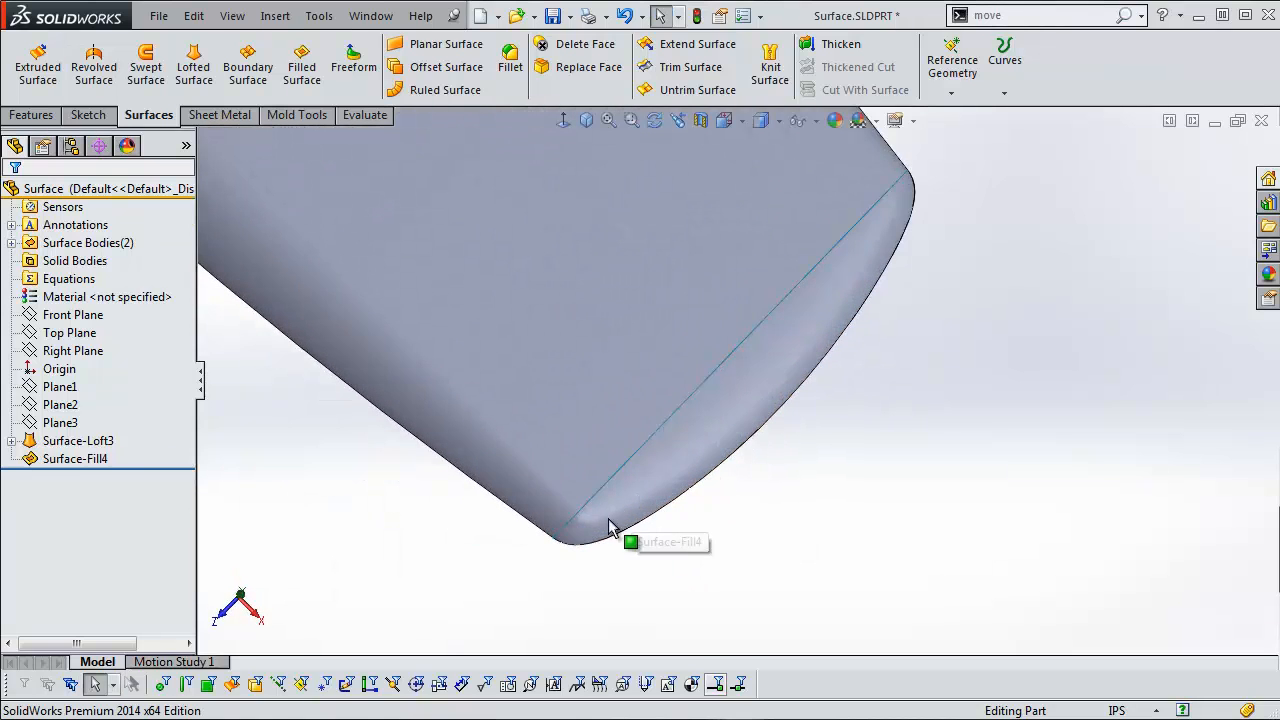
pyautogui.moveTo(810, 433)
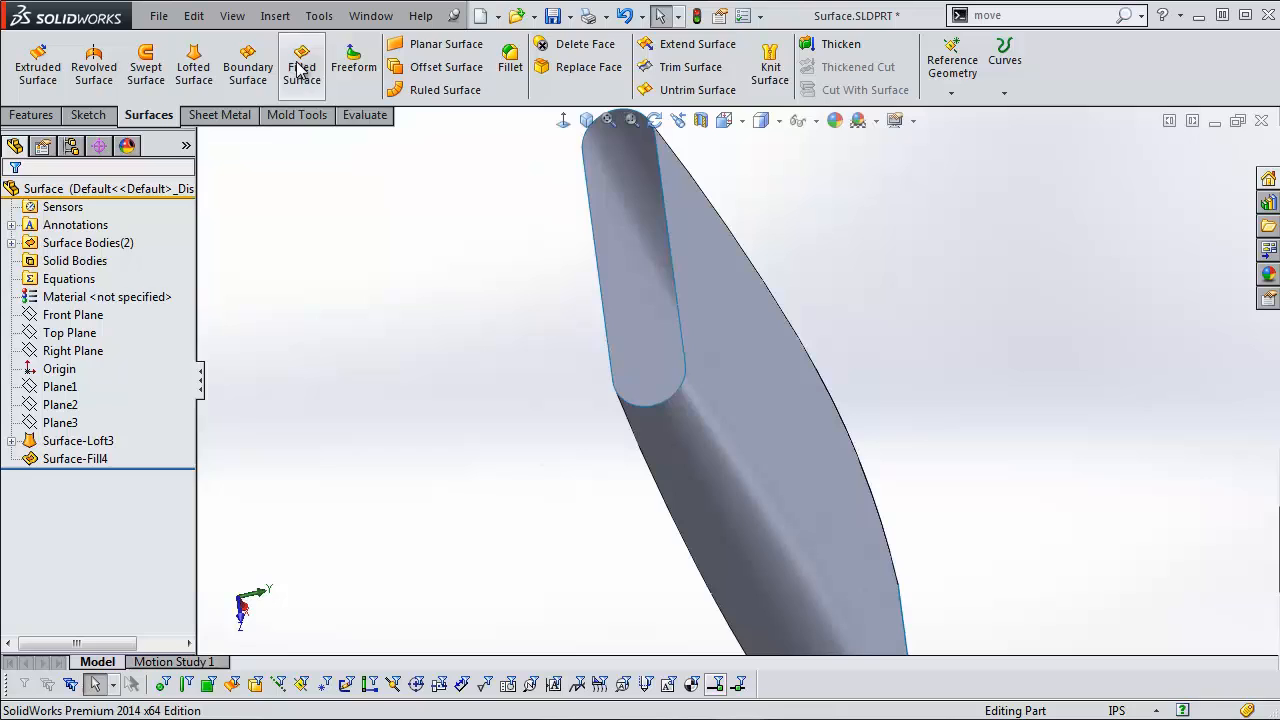
pyautogui.click(301, 65)
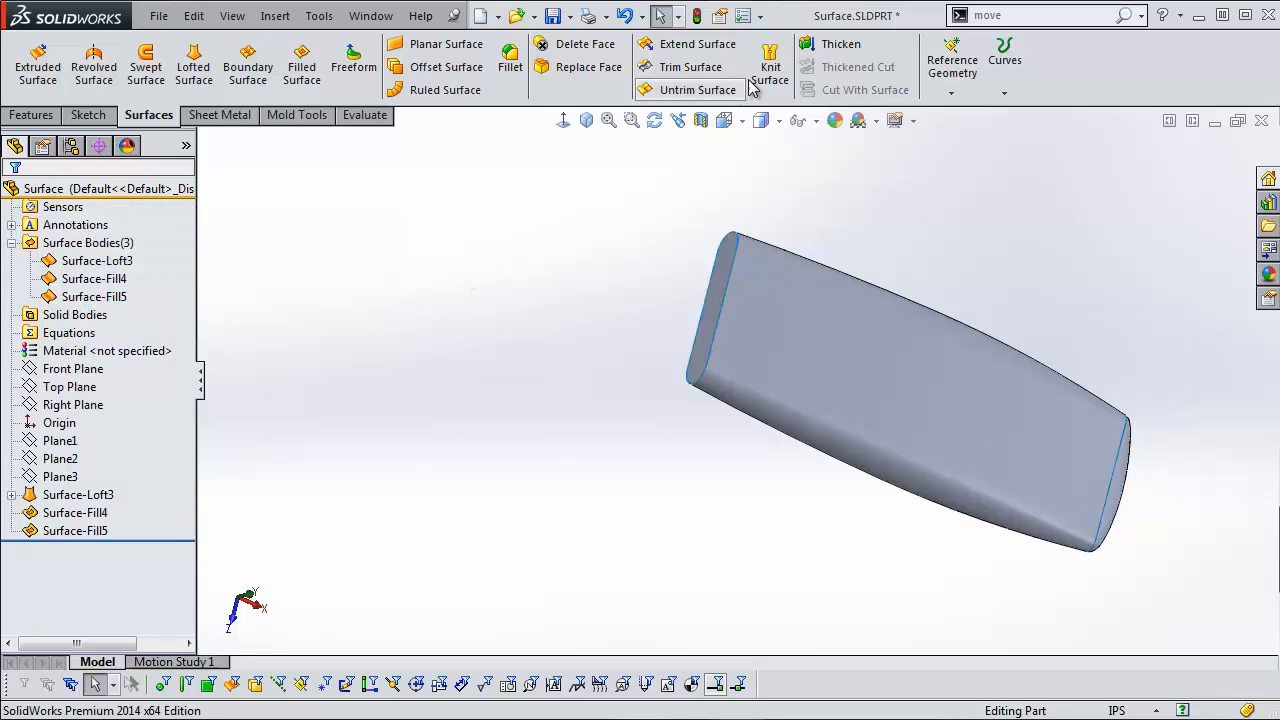
# Step: Knit Surface-Loft3, Surface-Fill4 and Surface-Fill5 with Merge entities and Try to form solid
pyautogui.click(770, 65)
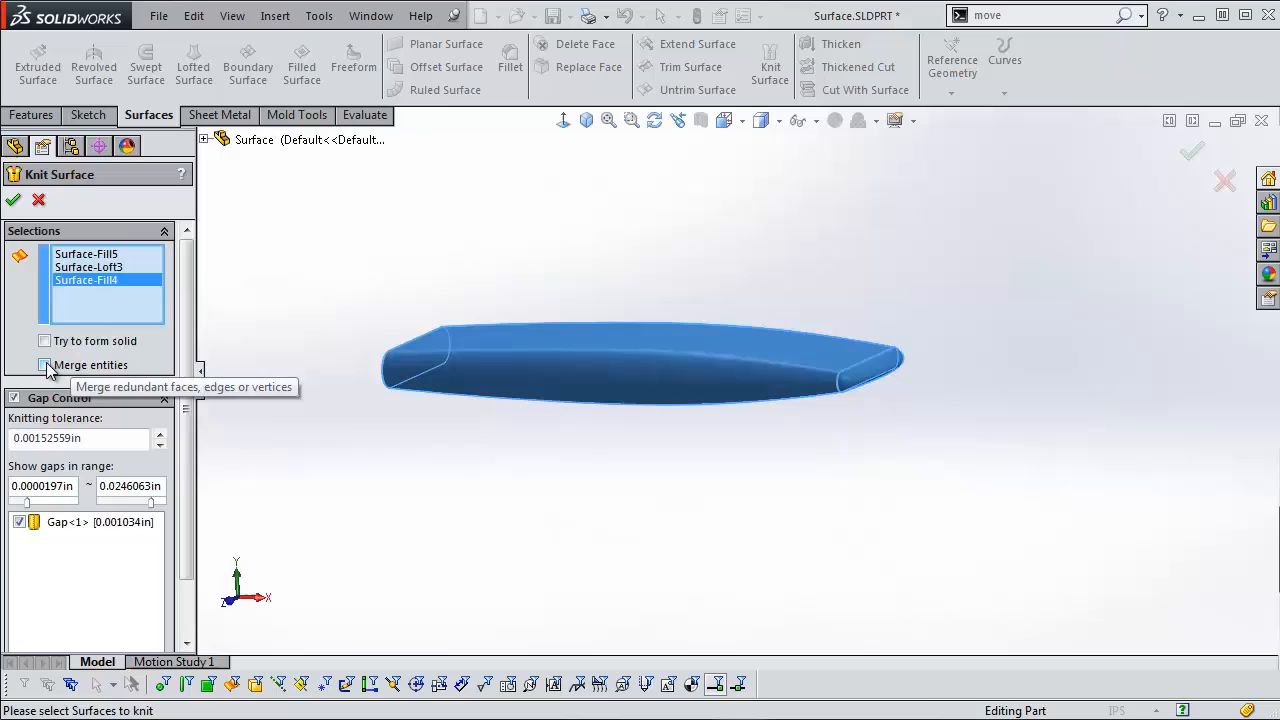
pyautogui.click(45, 365)
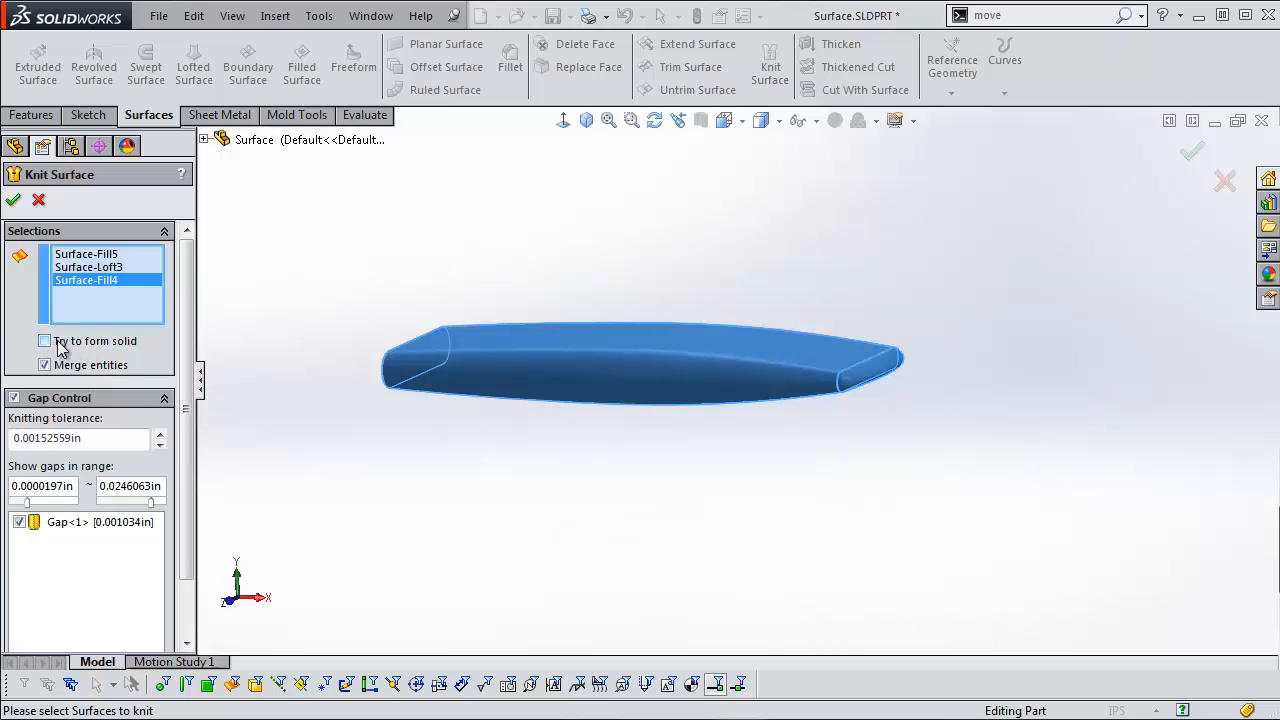
pyautogui.click(44, 341)
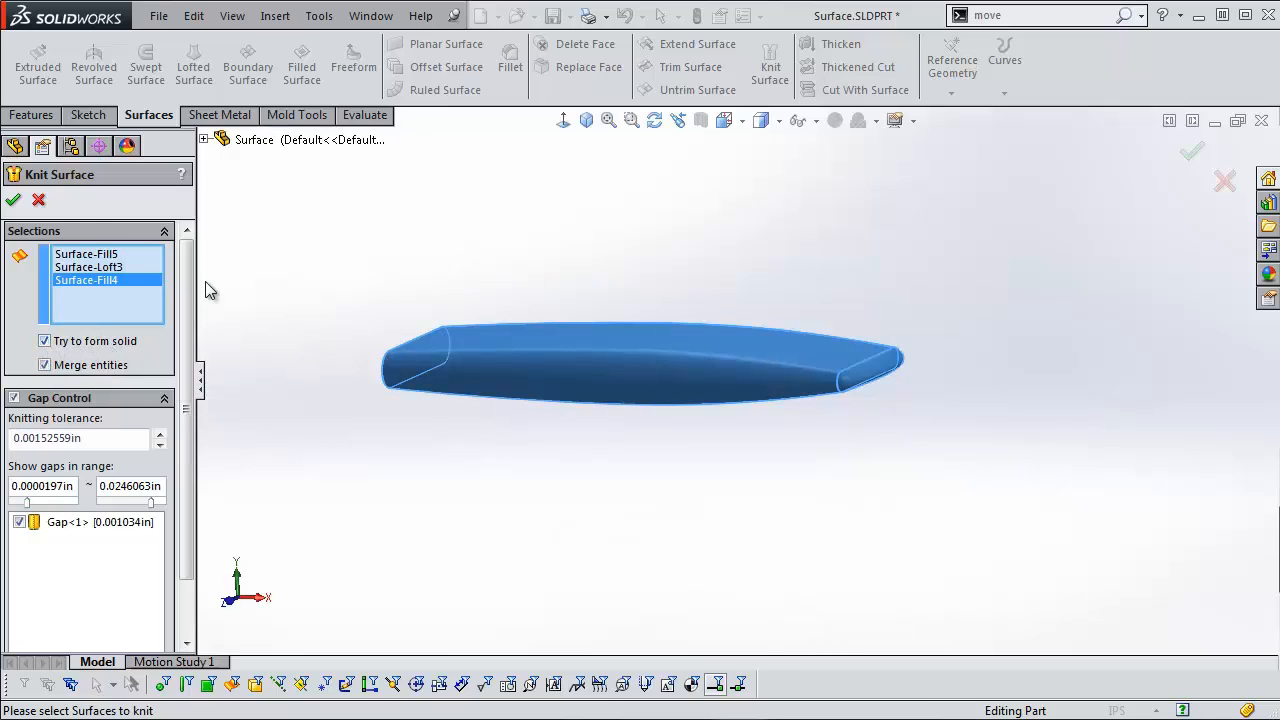
pyautogui.moveTo(13, 201)
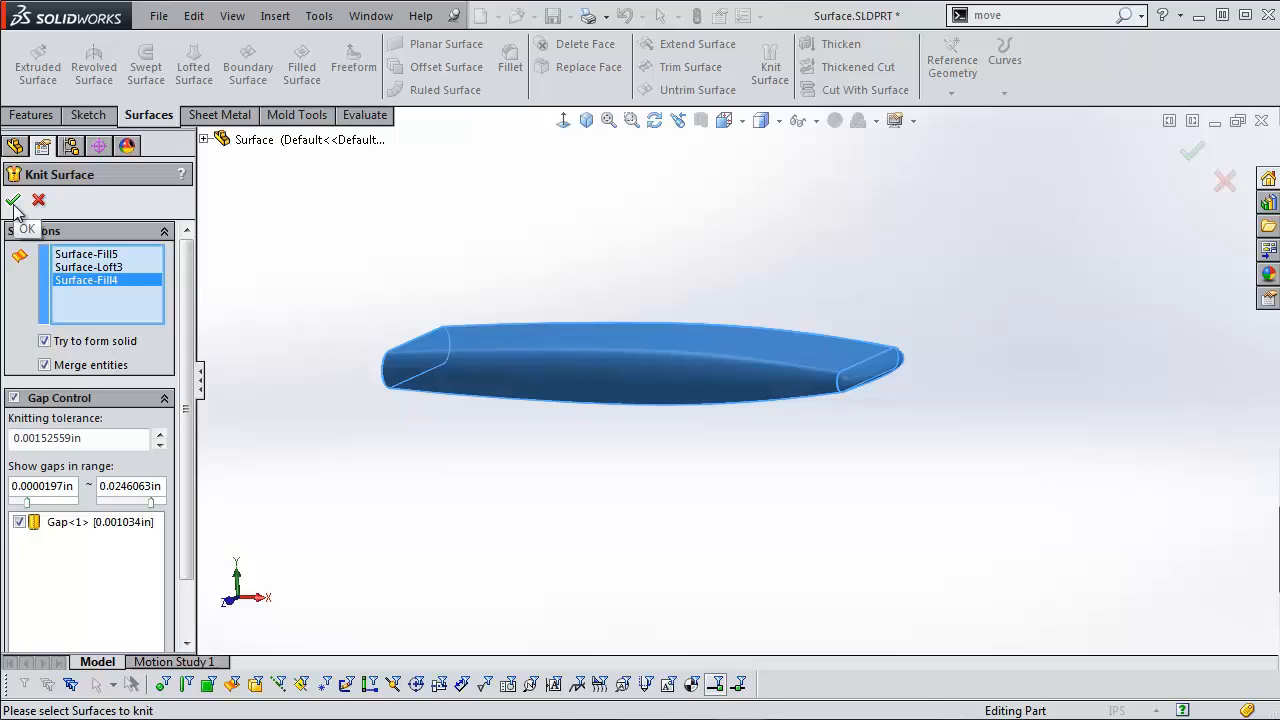
pyautogui.click(14, 201)
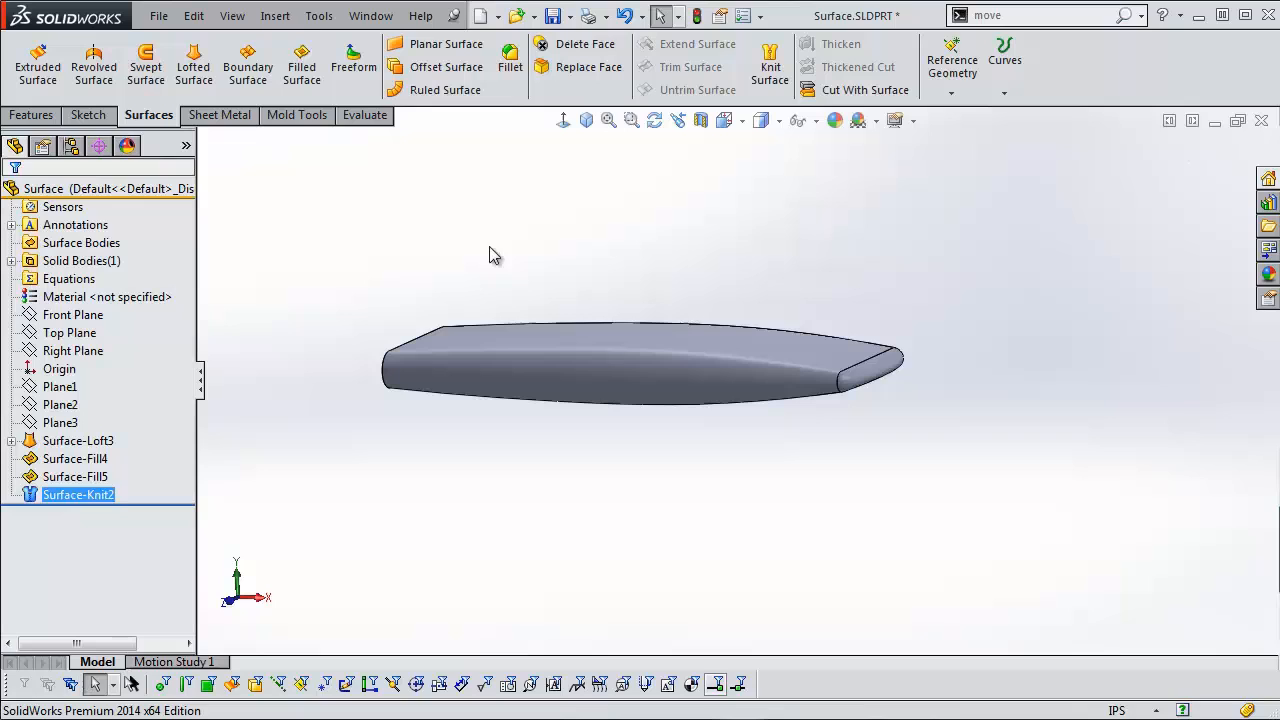
pyautogui.click(700, 119)
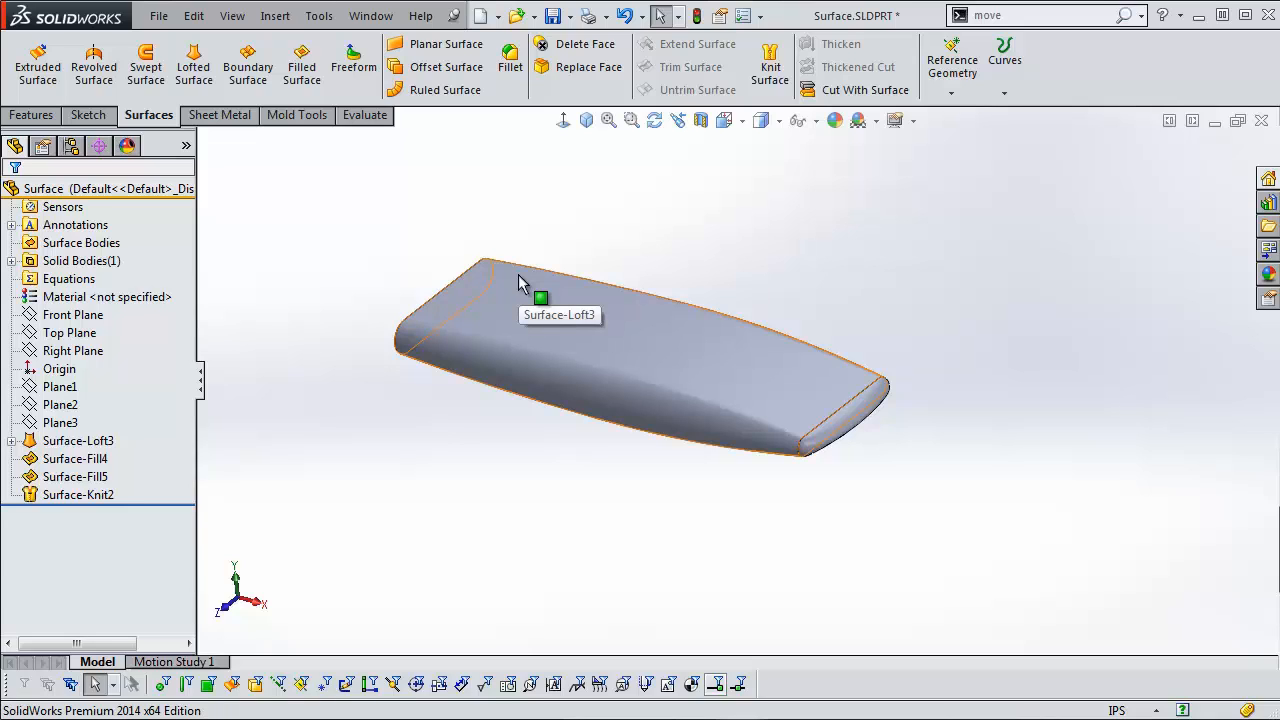
pyautogui.moveTo(520, 283)
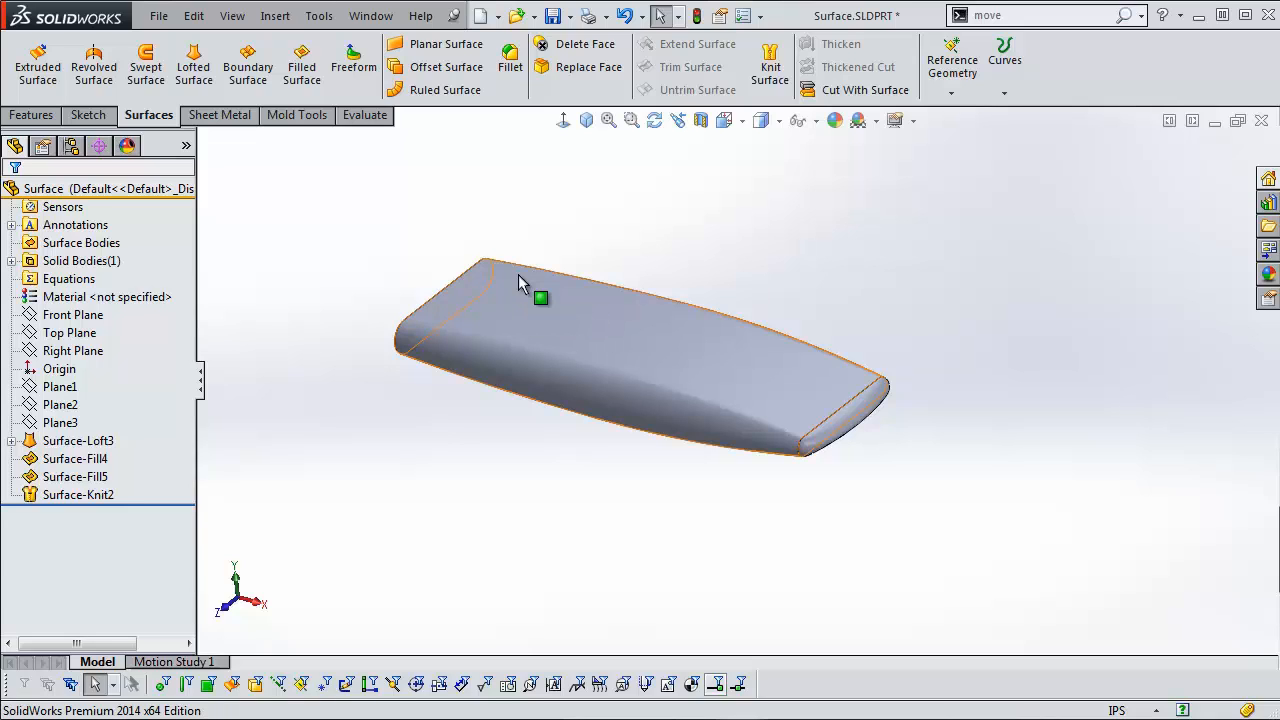